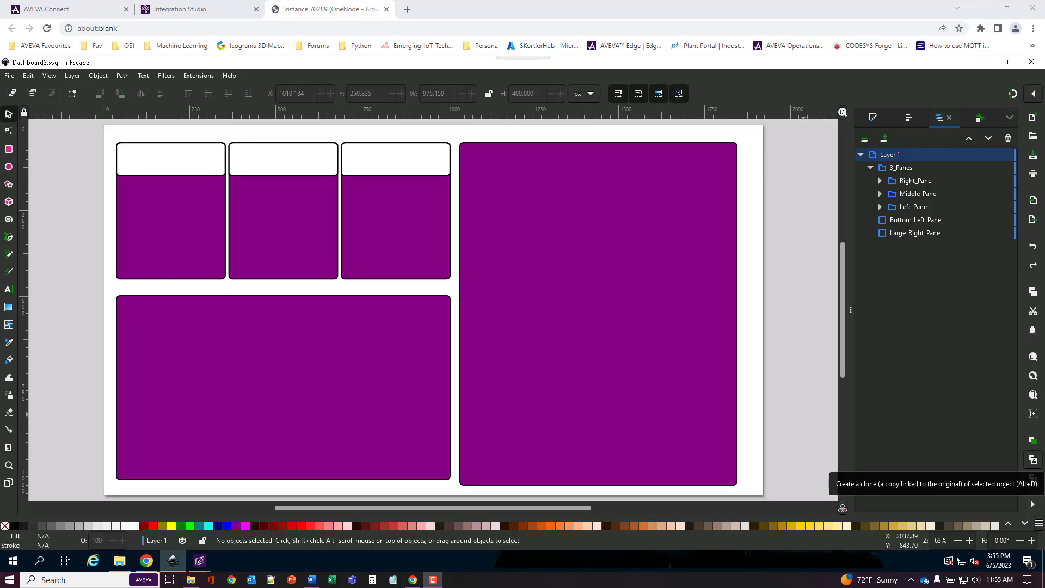
mouse_move(956, 133)
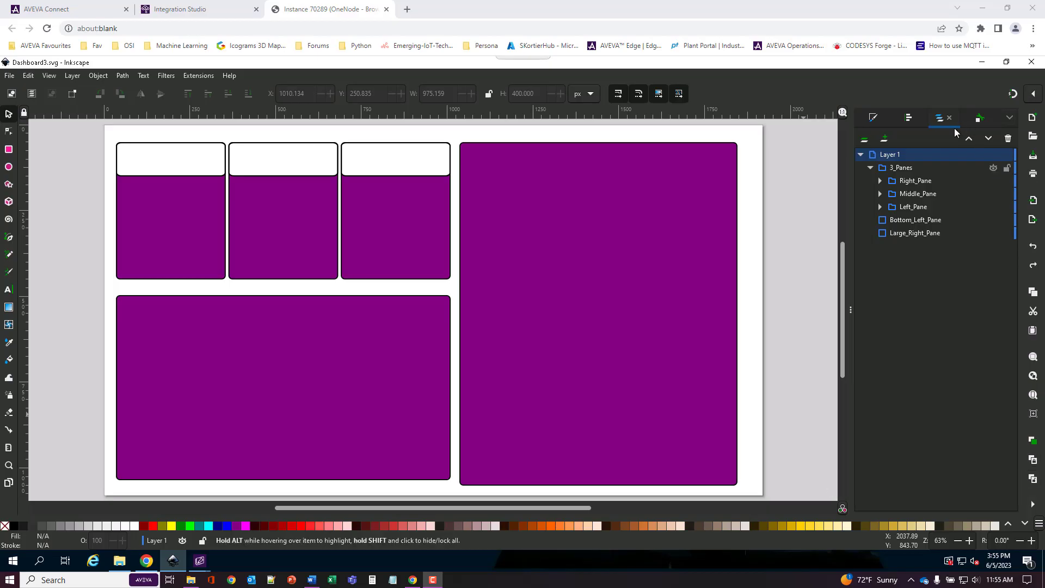
mouse_move(807, 319)
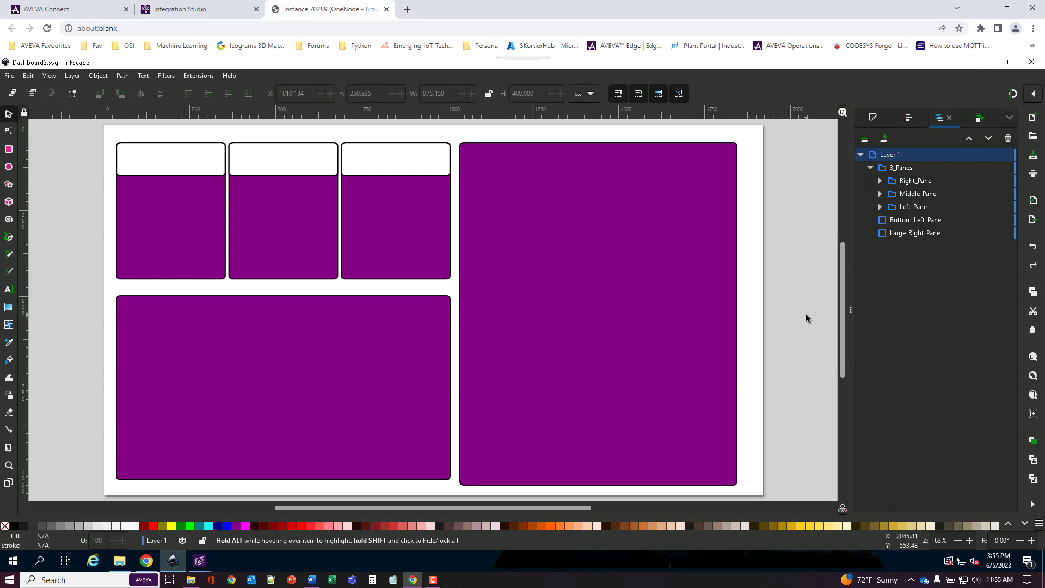
mouse_move(1033, 330)
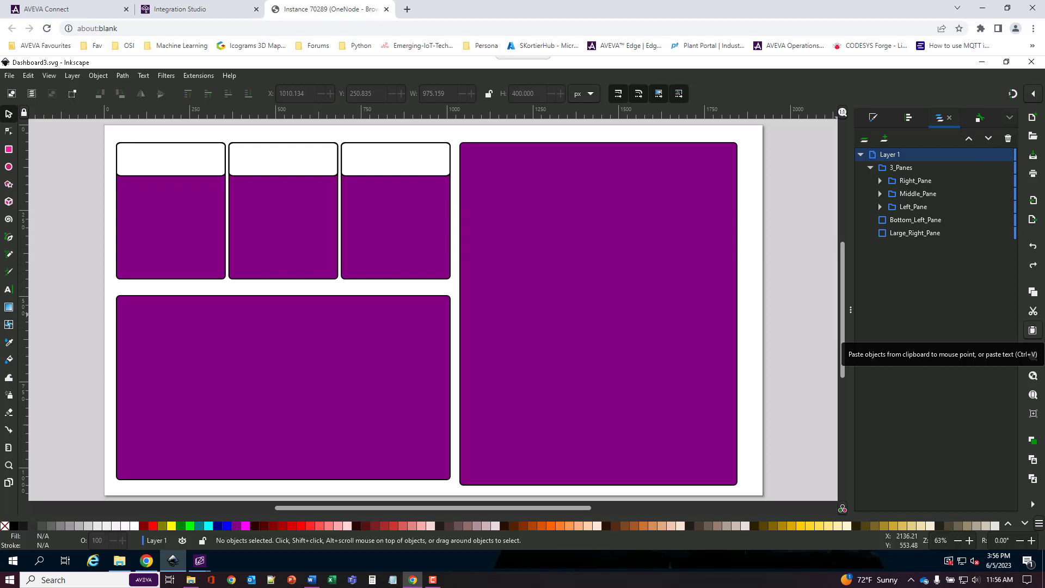
mouse_move(868, 347)
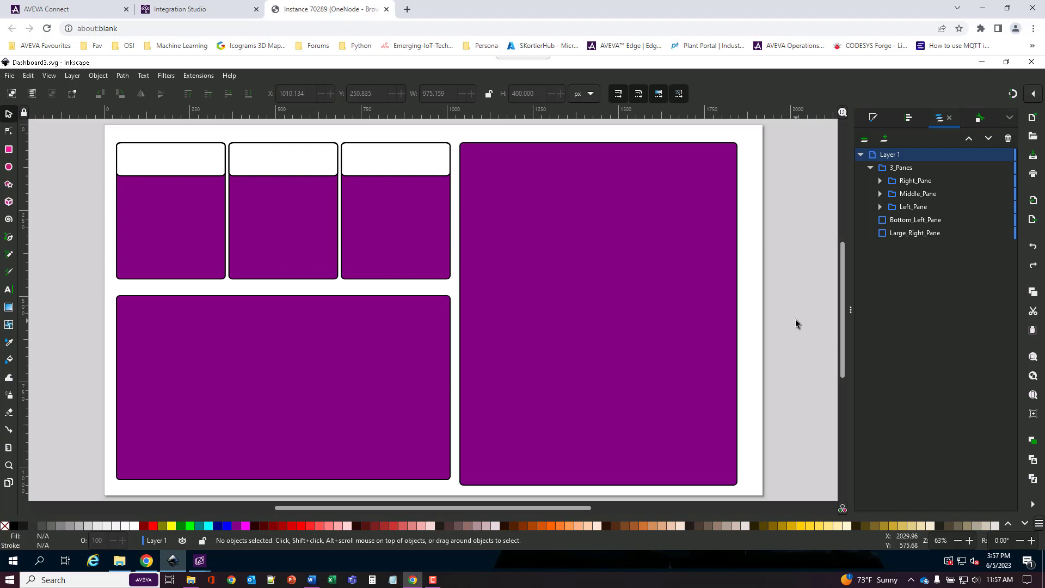
mouse_move(25, 111)
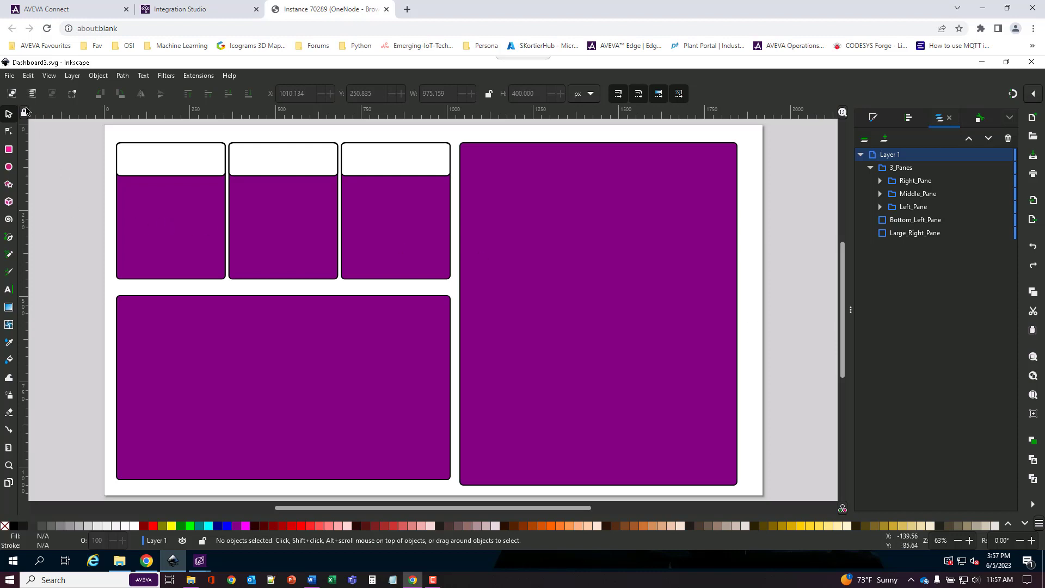
Review the document's viewbox values in Document Properties, then close it.
click(10, 75)
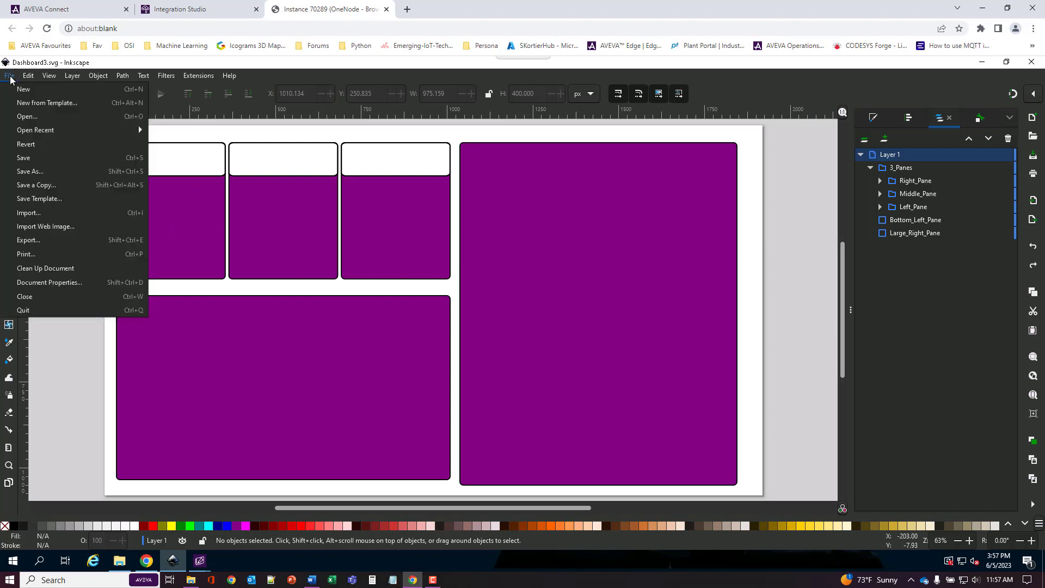
mouse_move(25, 253)
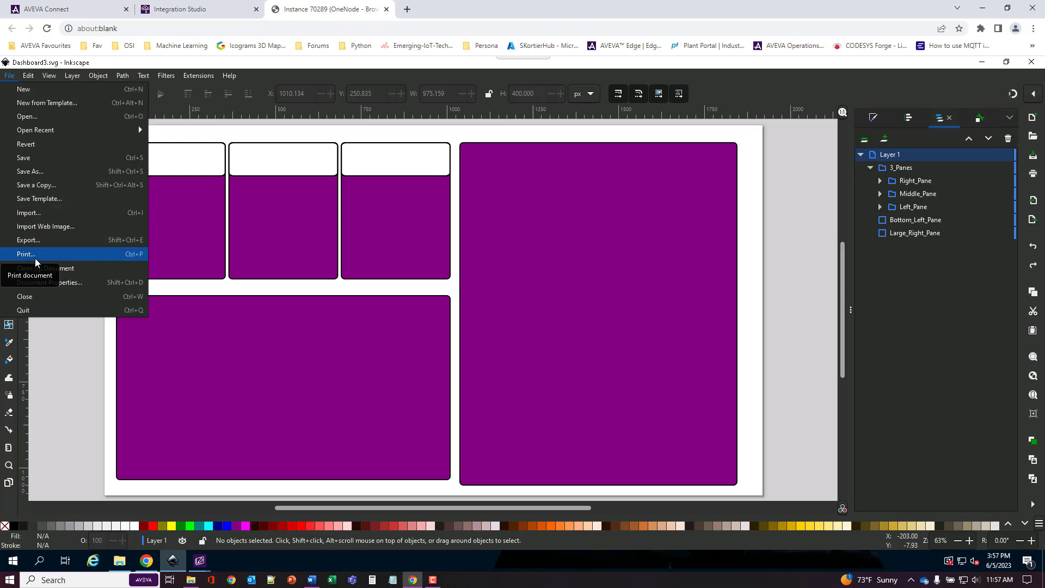
mouse_move(72, 286)
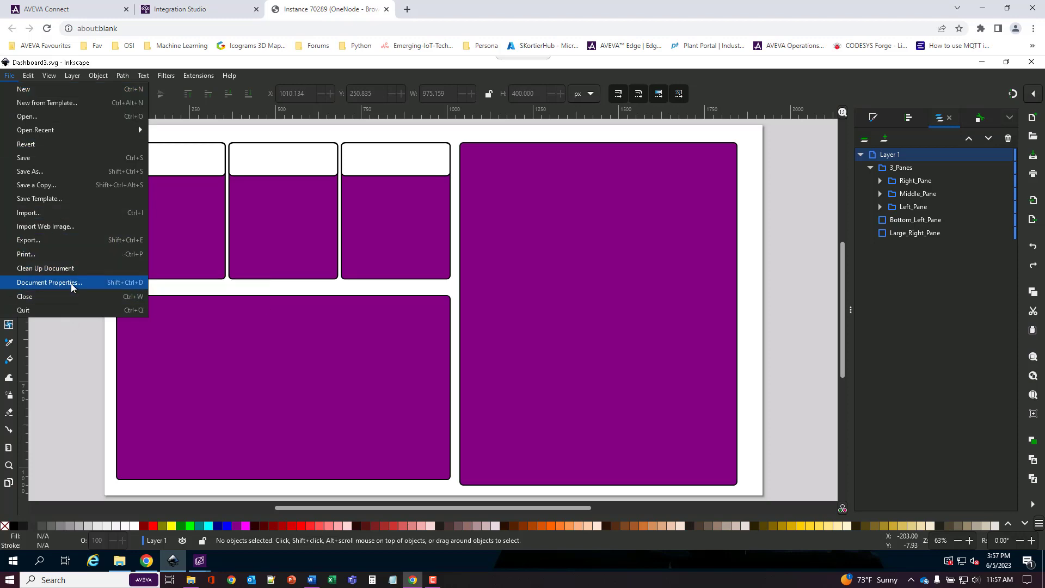
click(48, 282)
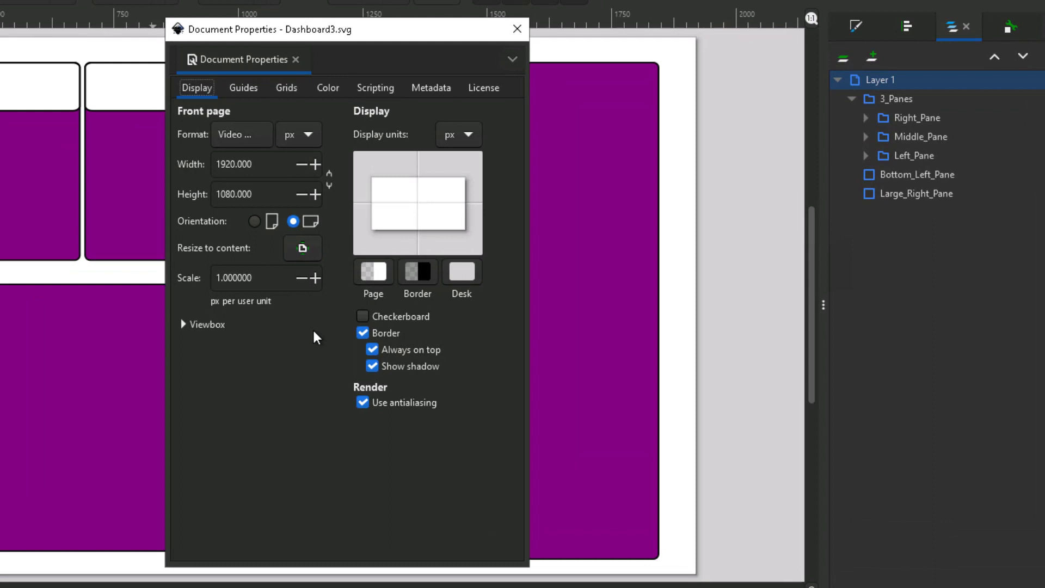
mouse_move(251, 347)
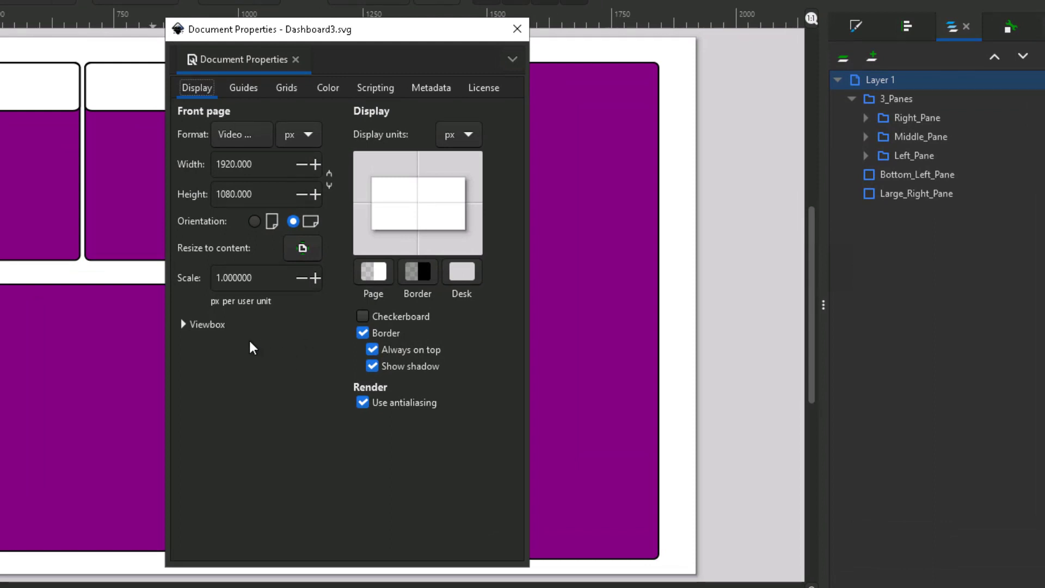
mouse_move(185, 328)
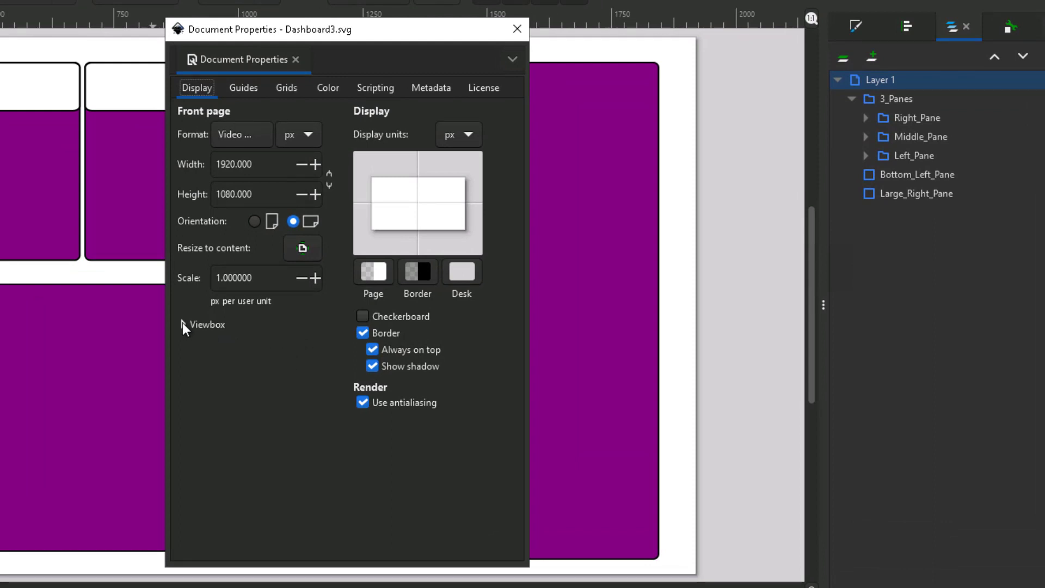
click(205, 325)
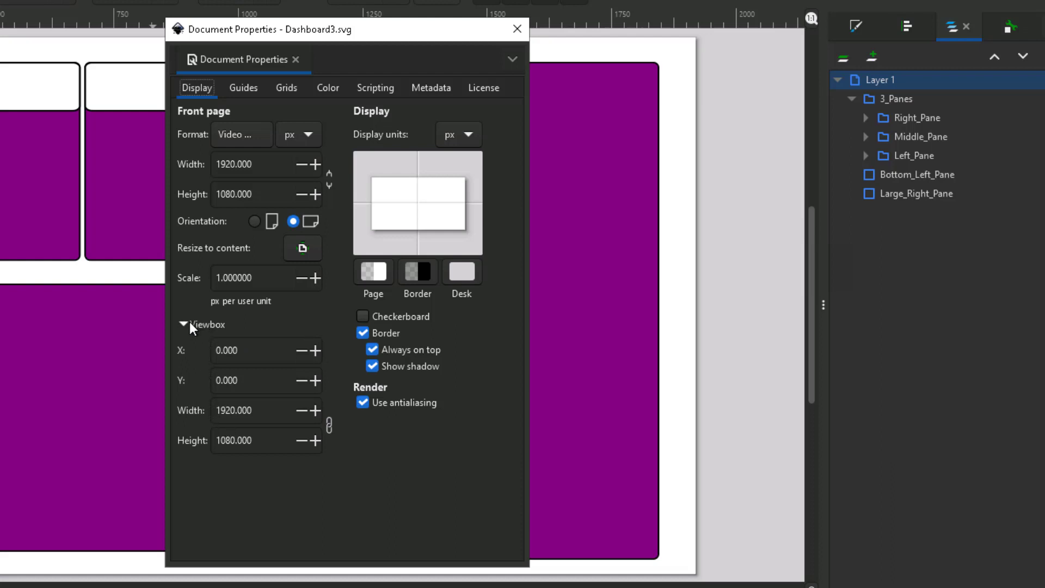
triple_click(260, 411)
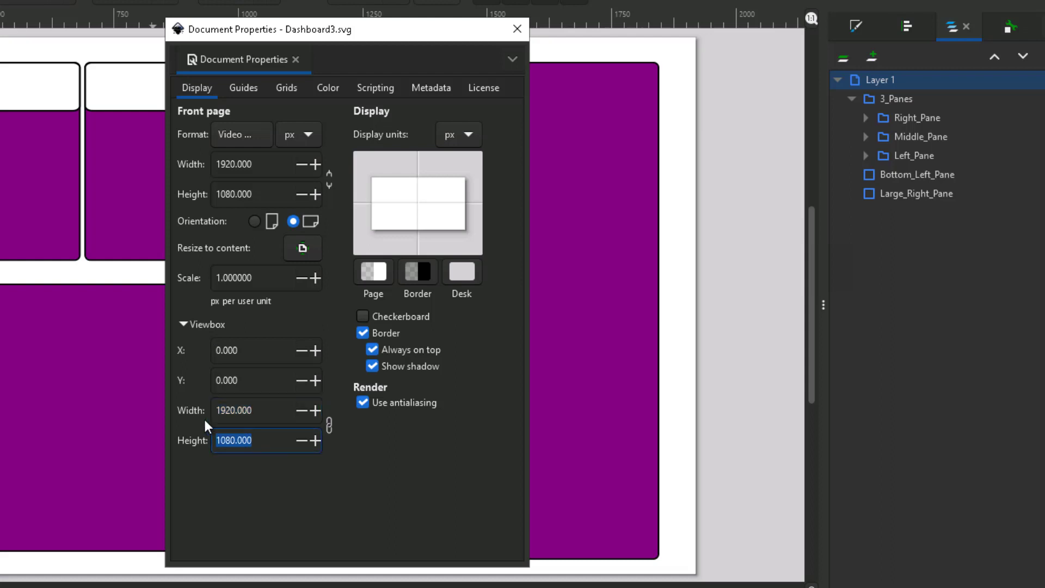
mouse_move(243, 164)
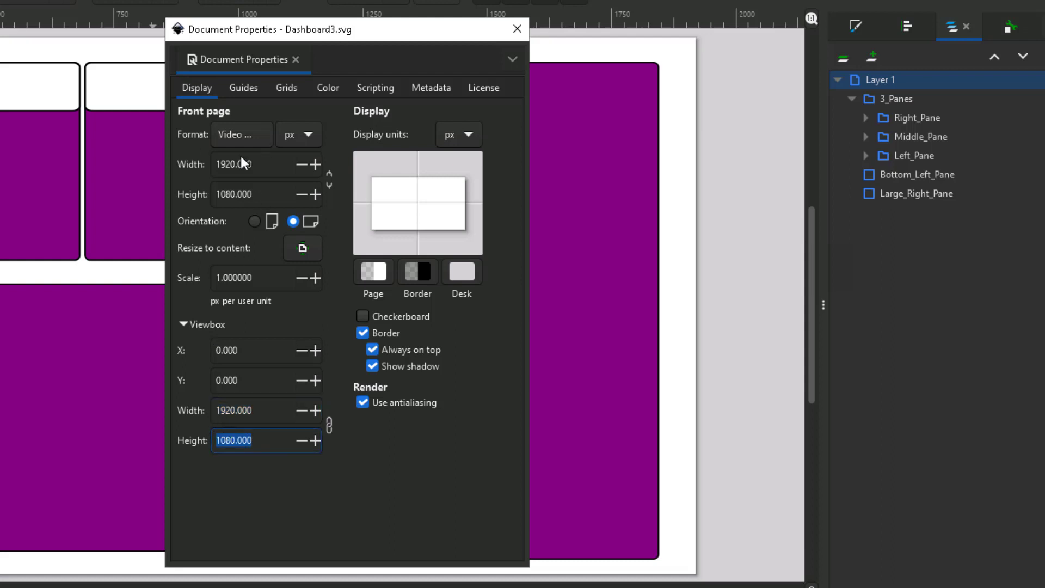
click(183, 324)
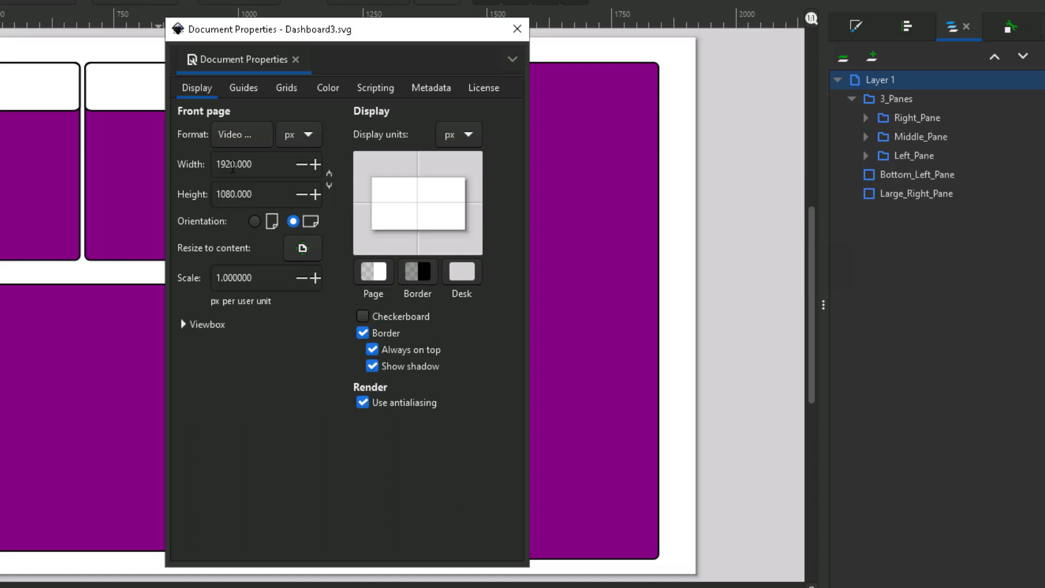
mouse_move(262, 145)
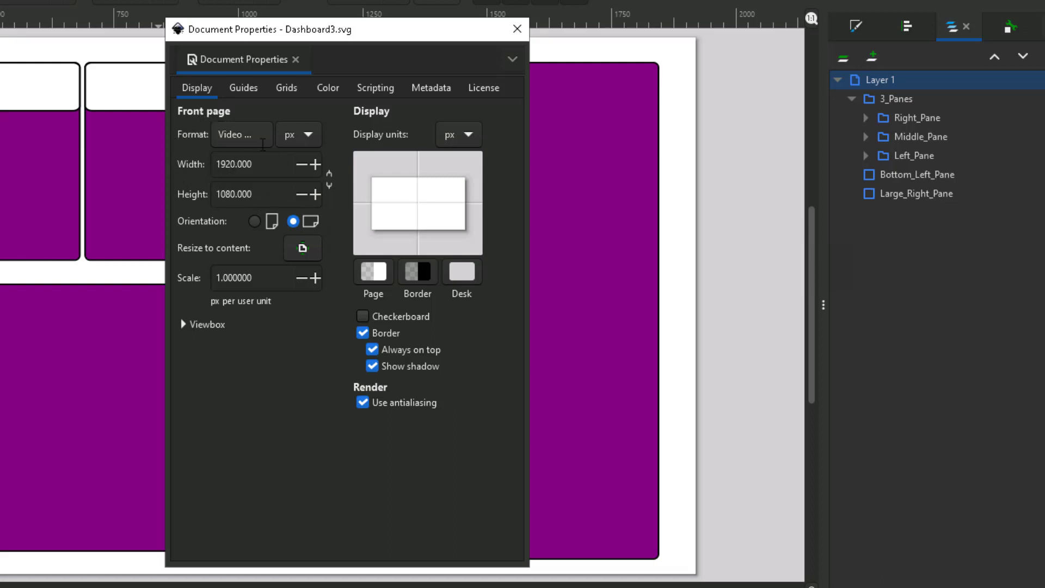
mouse_move(239, 179)
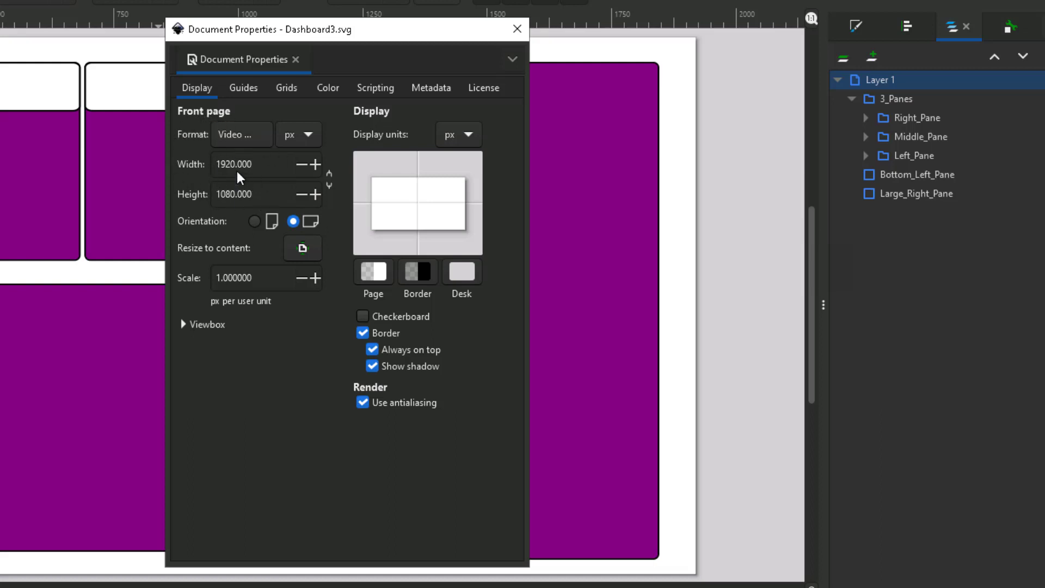
mouse_move(233, 394)
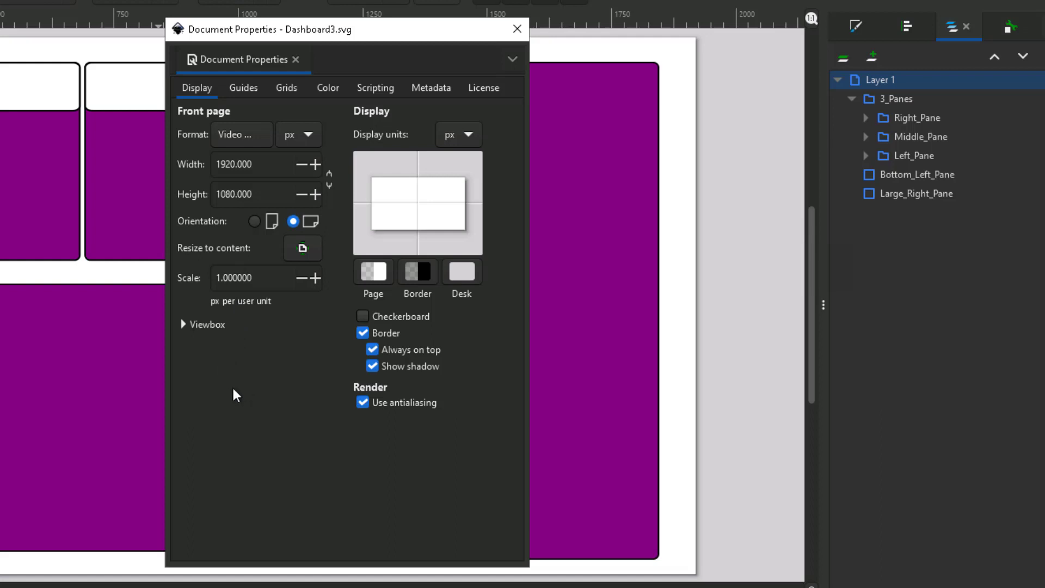
mouse_move(242, 380)
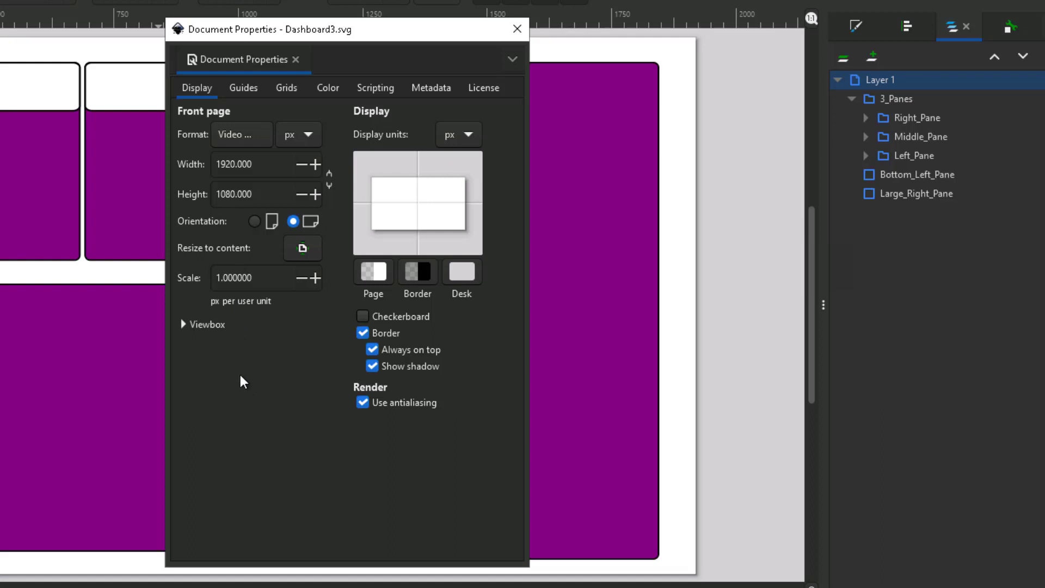
mouse_move(259, 360)
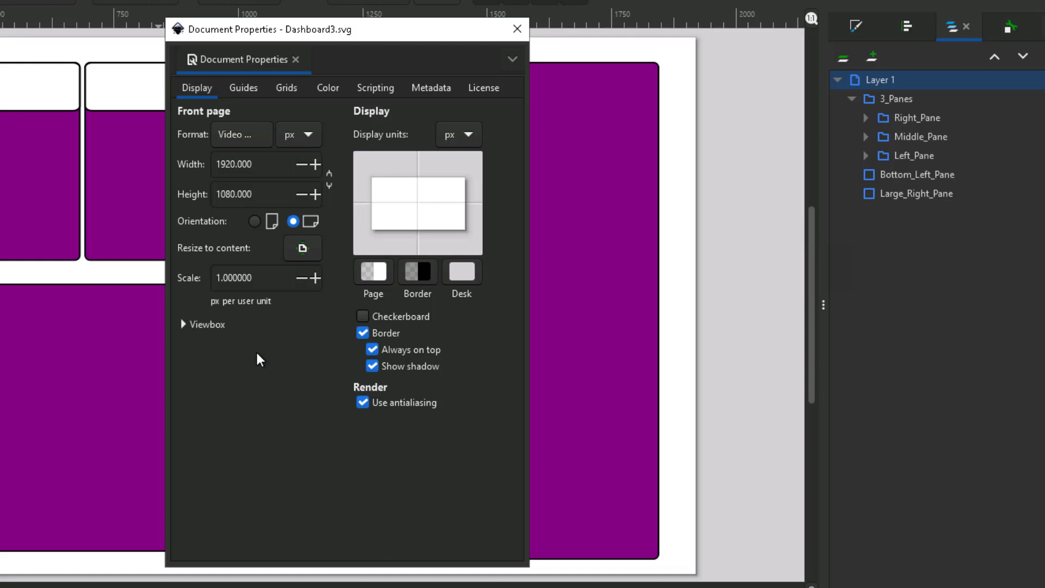
mouse_move(468, 132)
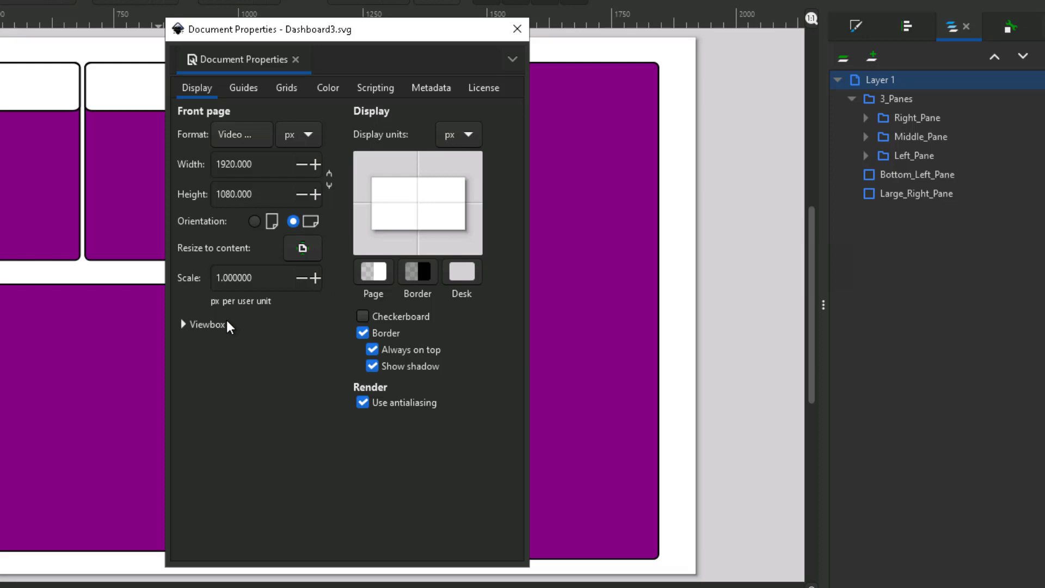
click(183, 324)
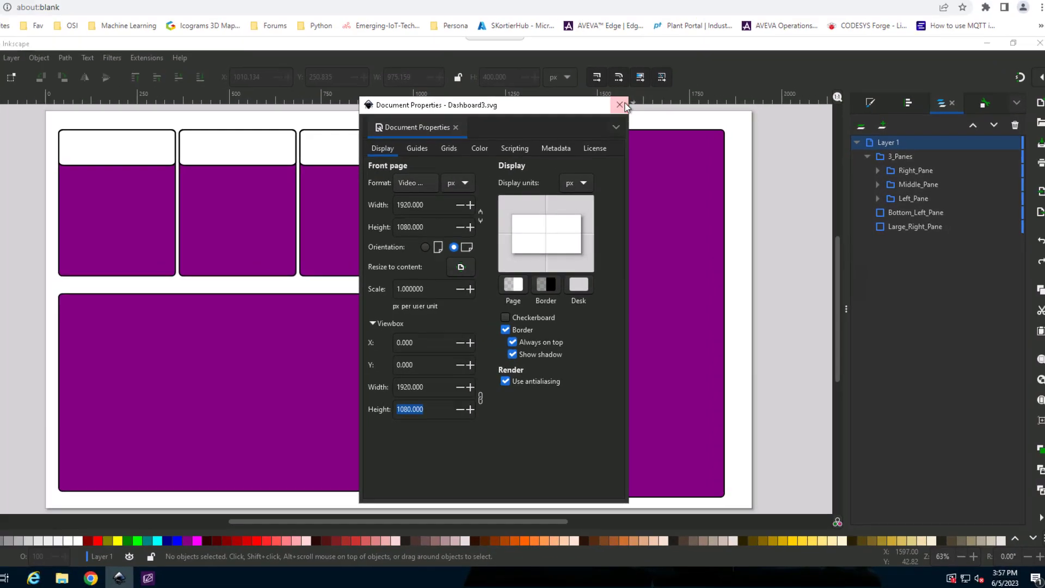
click(620, 104)
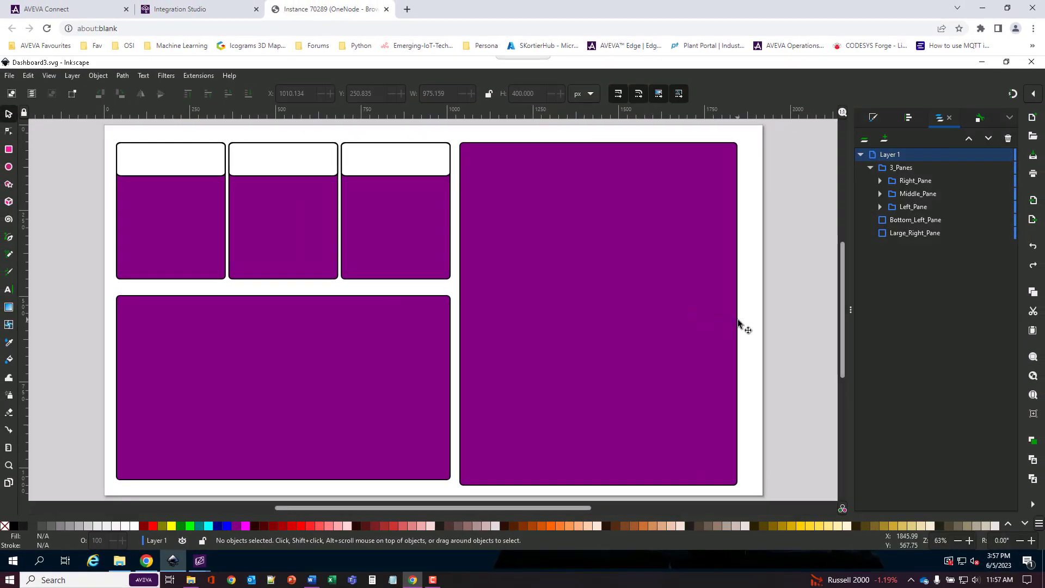
mouse_move(760, 342)
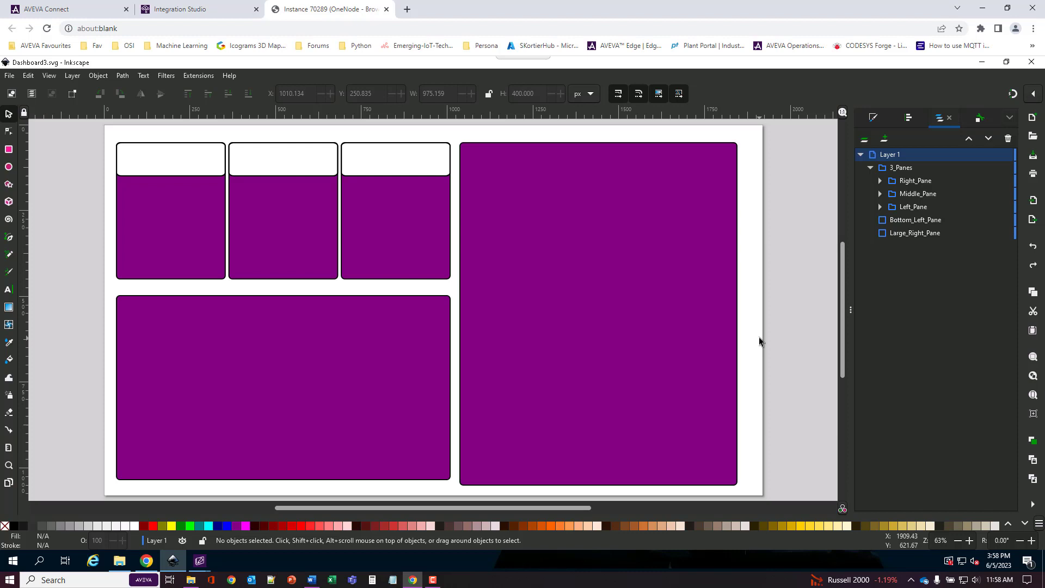
mouse_move(619, 332)
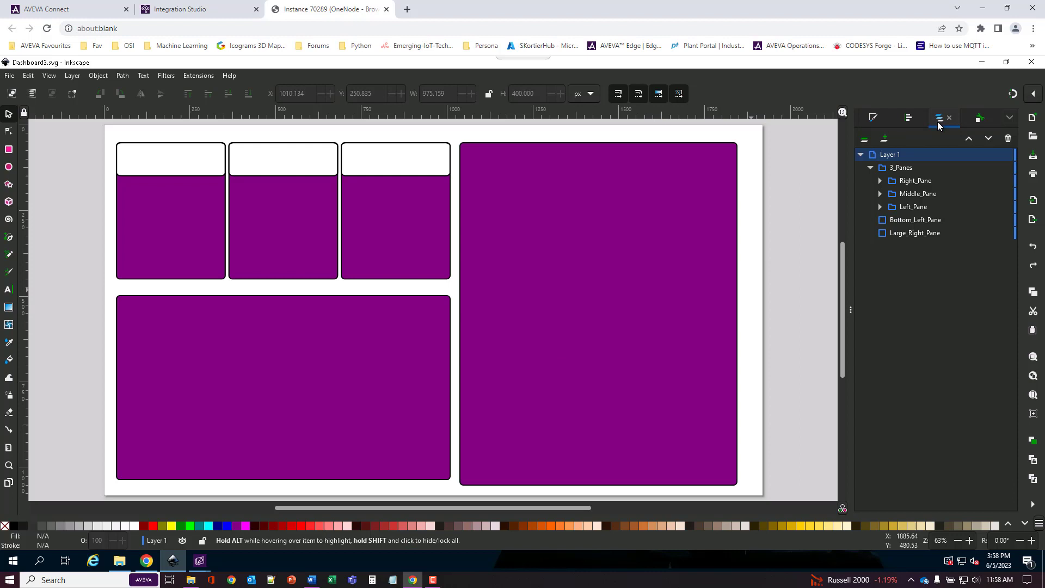
mouse_move(607, 312)
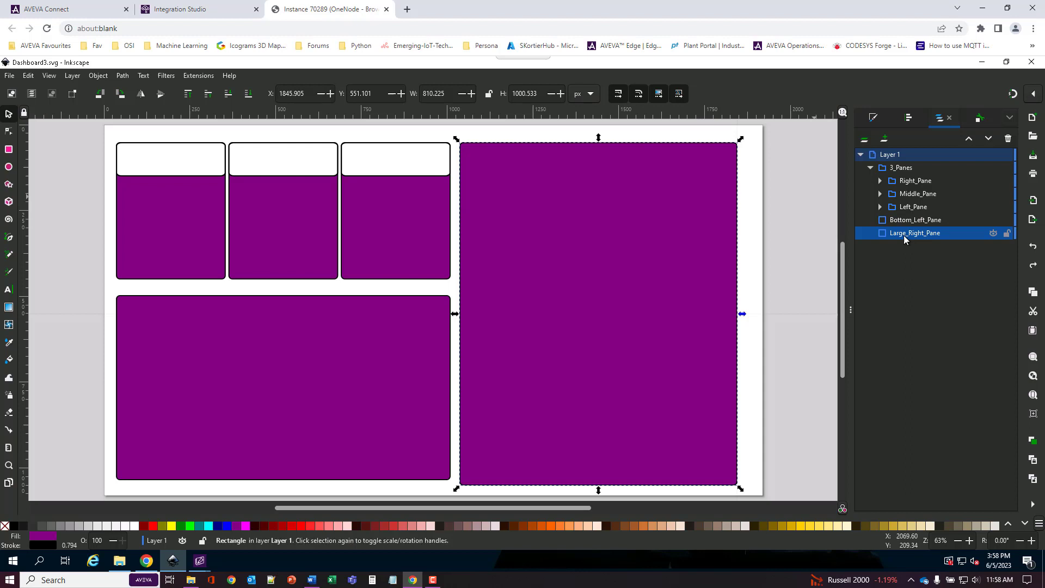
Inspect Bottom_Left_Pane, the 3_Panes group and Right_Pane's rect1131/rect1133 in the objects list.
click(915, 219)
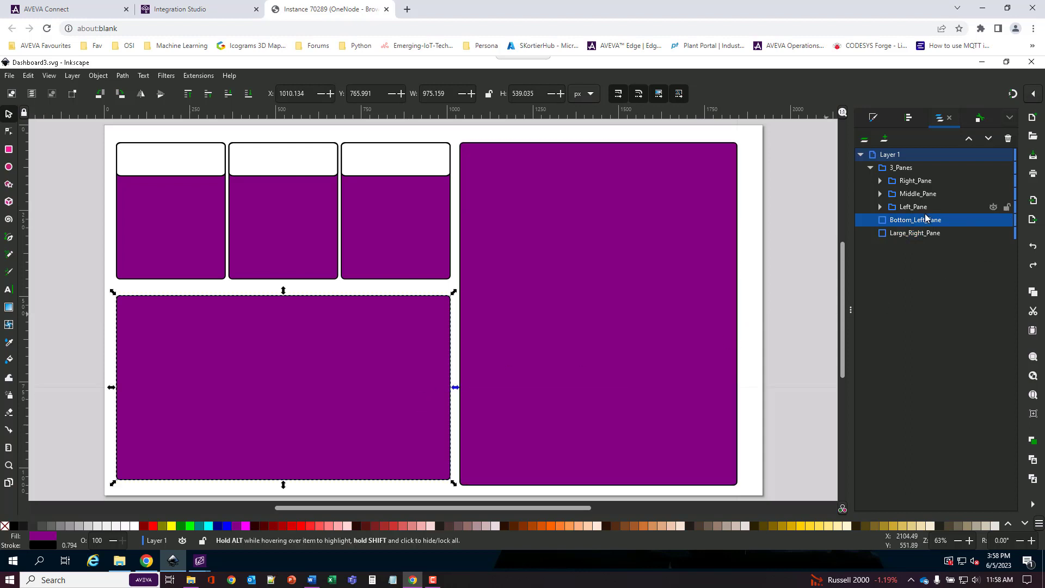
click(901, 168)
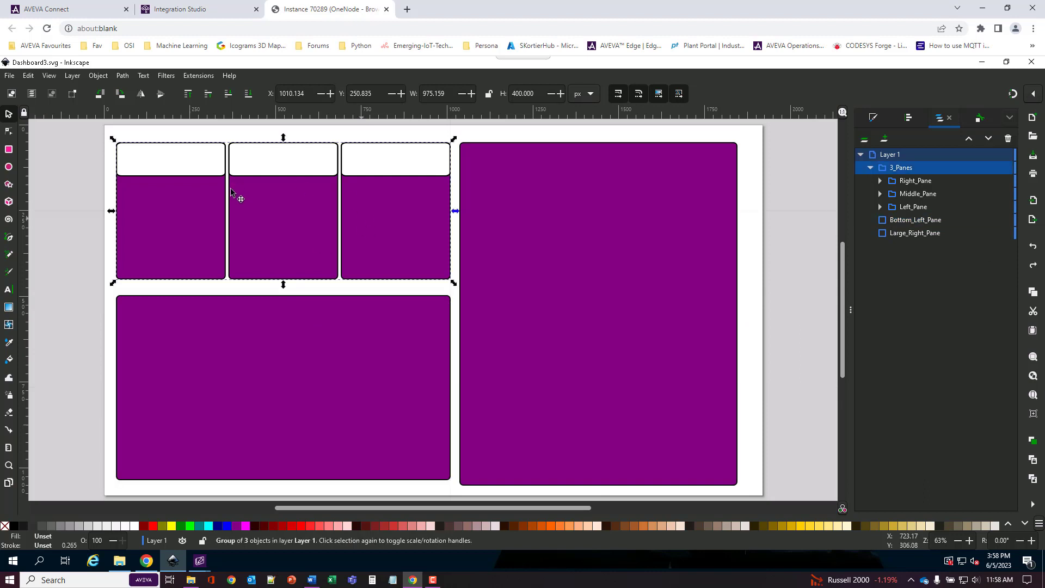
mouse_move(267, 236)
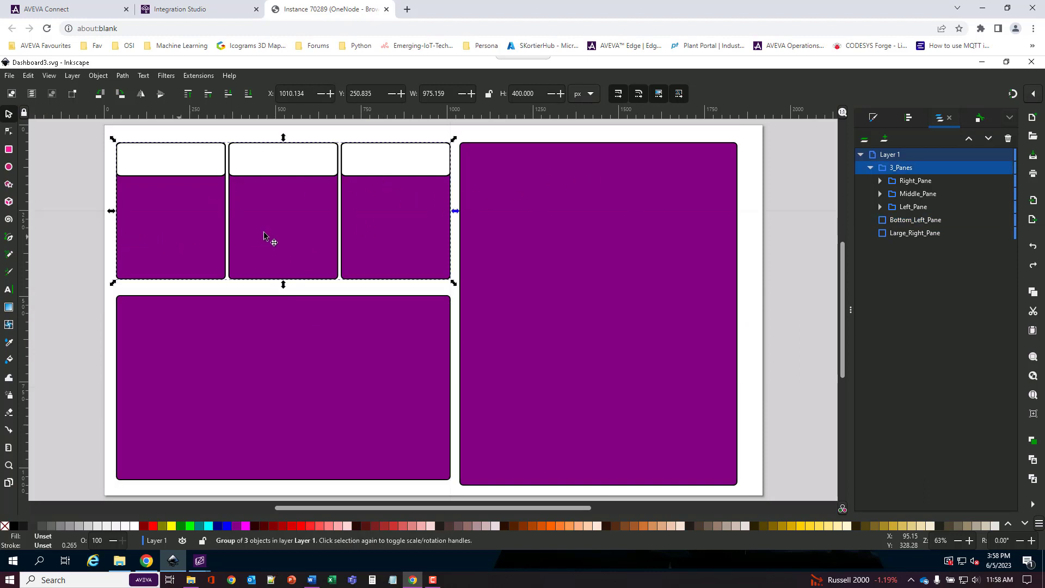
mouse_move(197, 224)
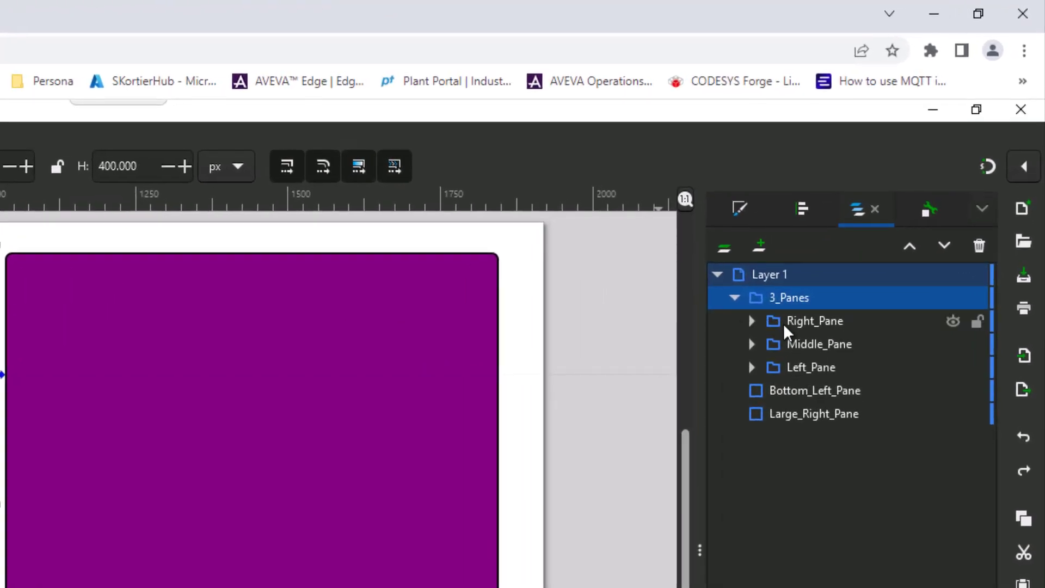
click(751, 320)
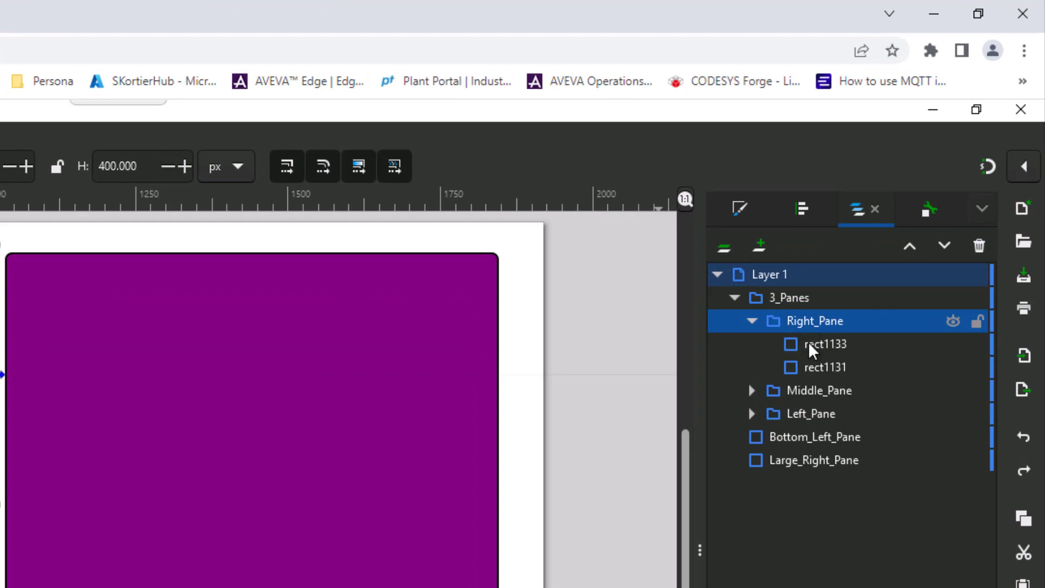
click(826, 367)
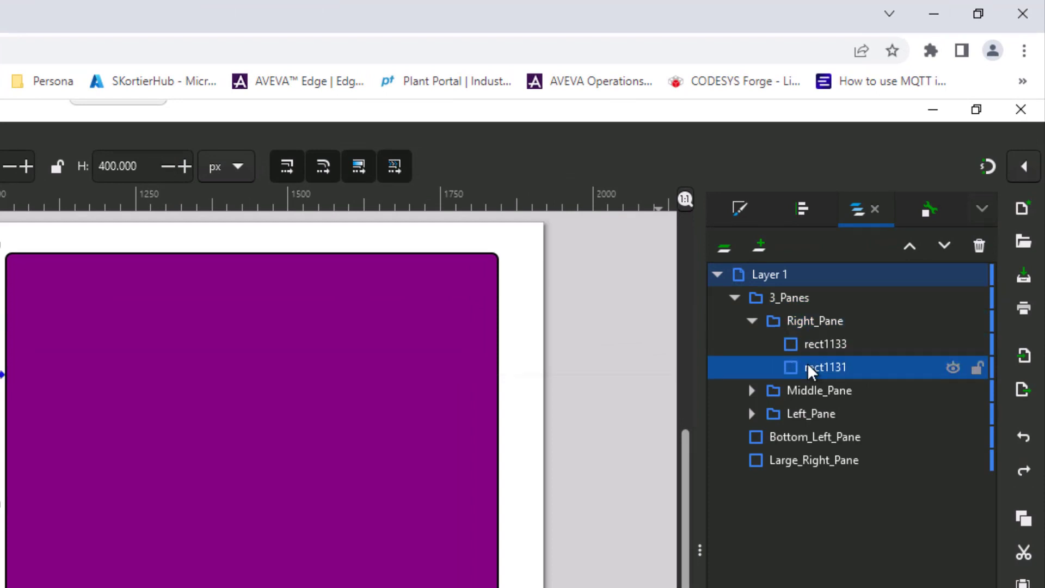
click(825, 344)
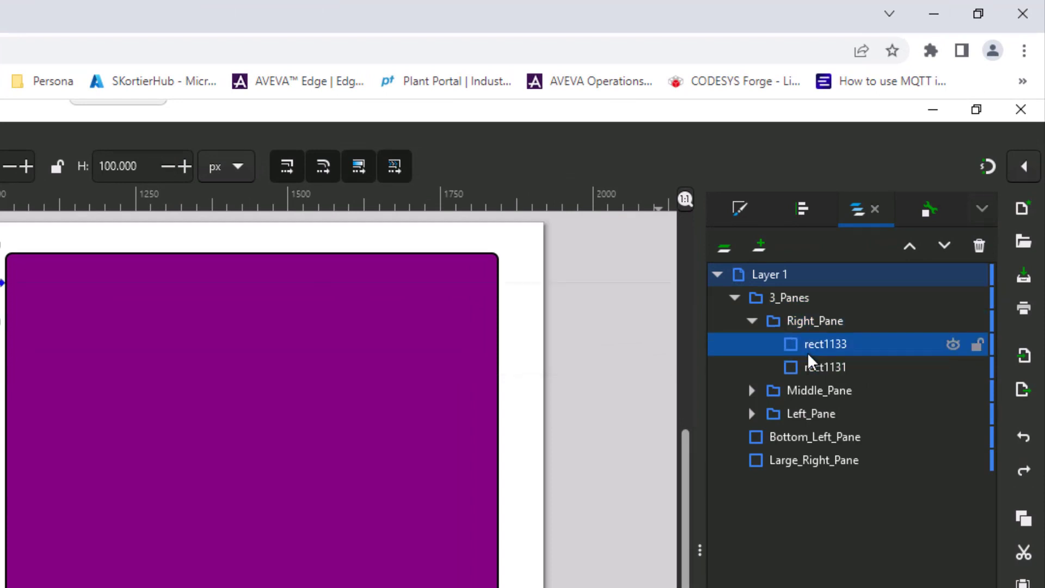
mouse_move(759, 410)
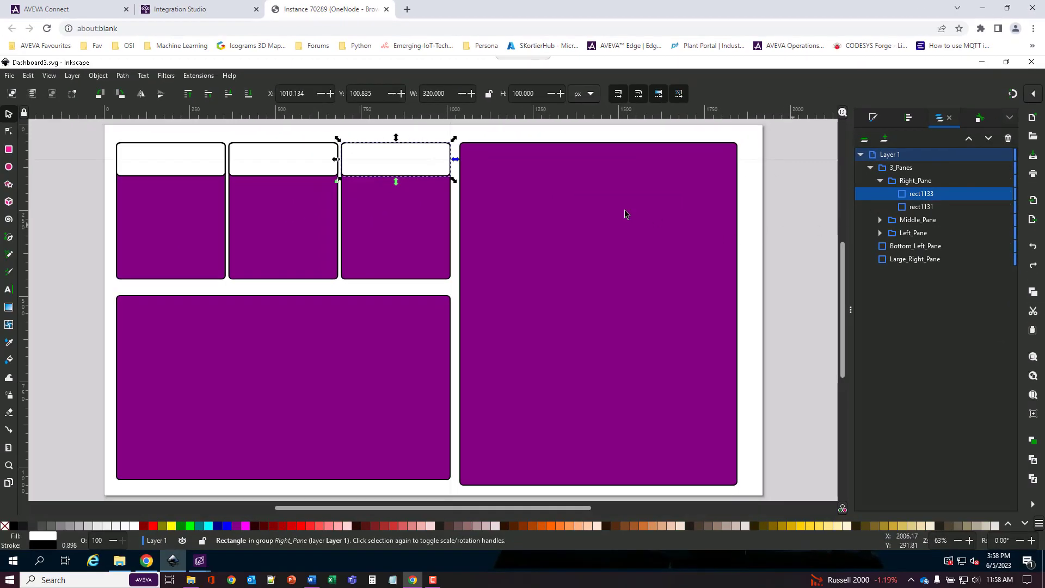
click(901, 168)
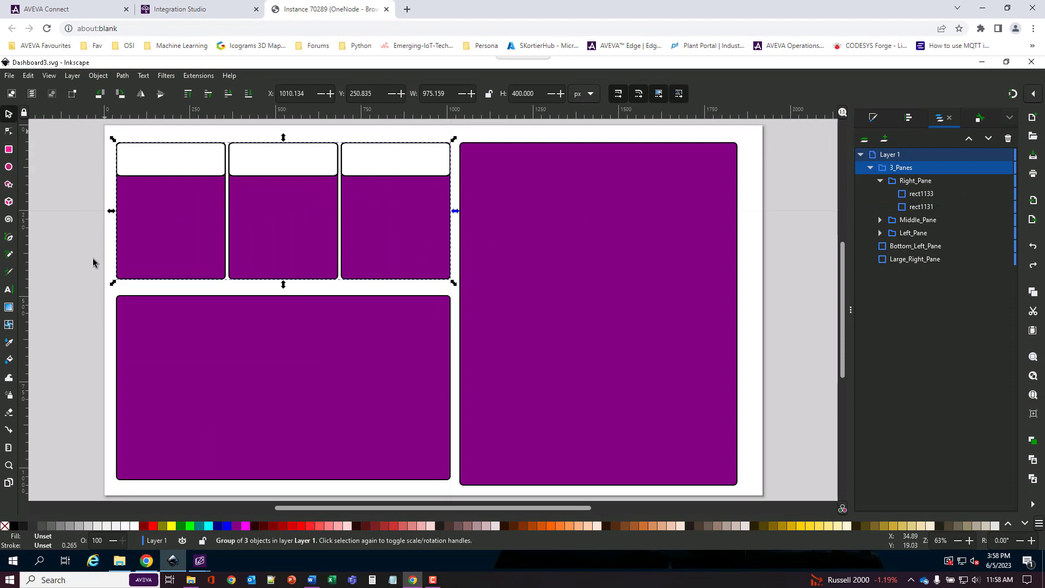
mouse_move(873, 167)
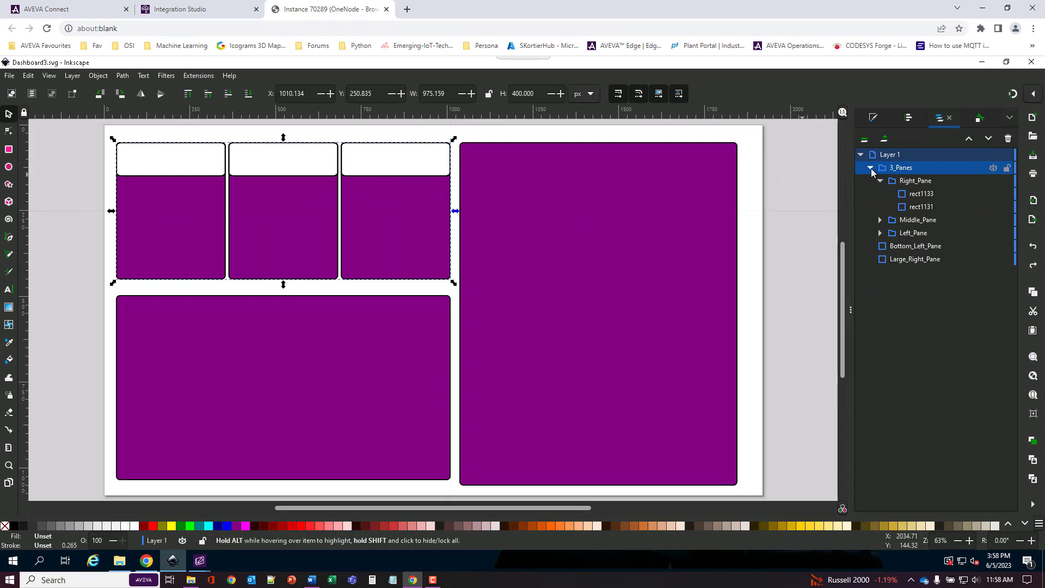
click(870, 167)
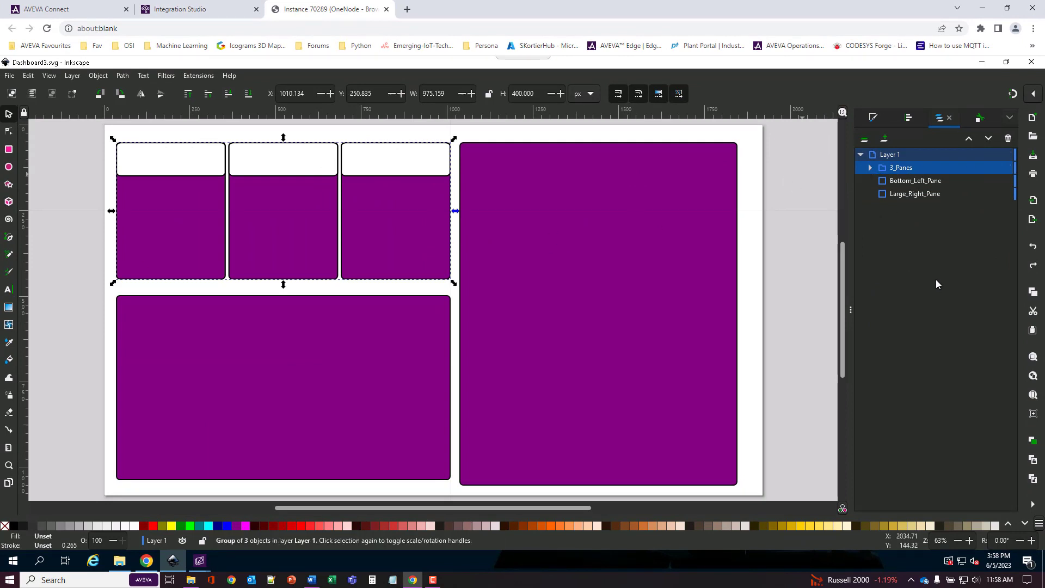
mouse_move(103, 160)
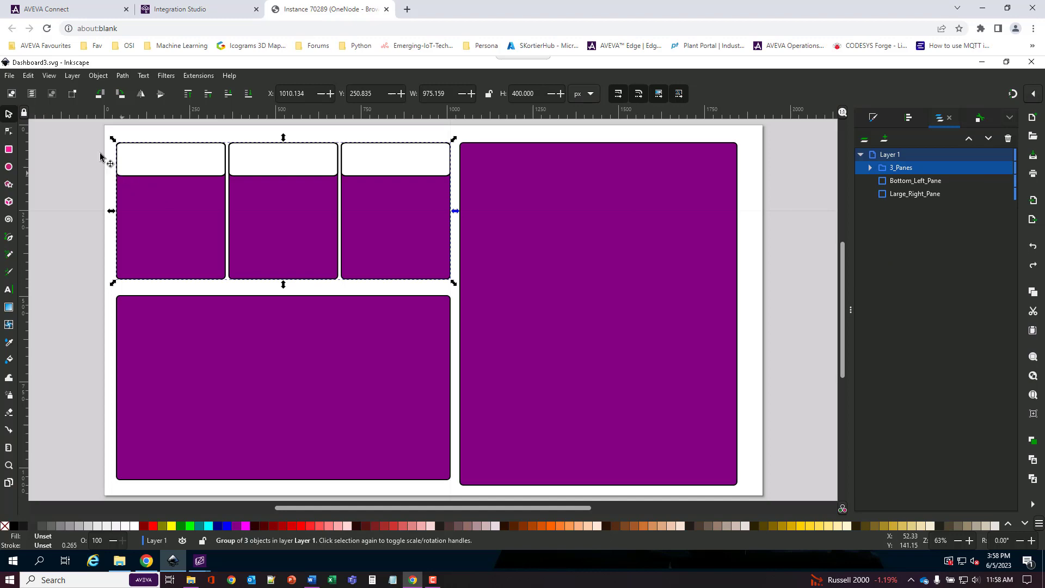
Save the drawing as Dashboard3.svg in Plain SVG format, overwriting the existing file.
click(10, 75)
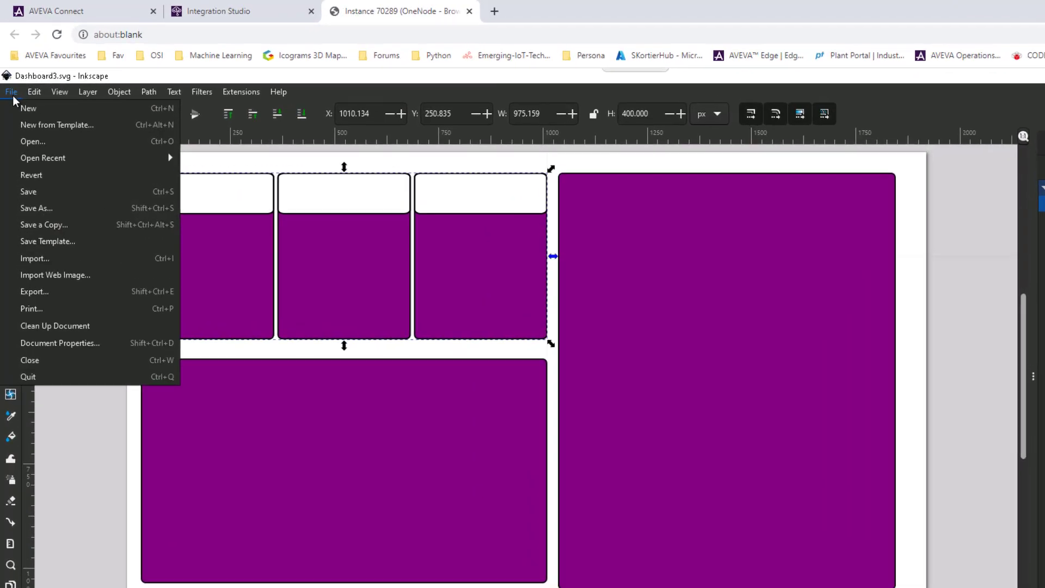
mouse_move(54, 308)
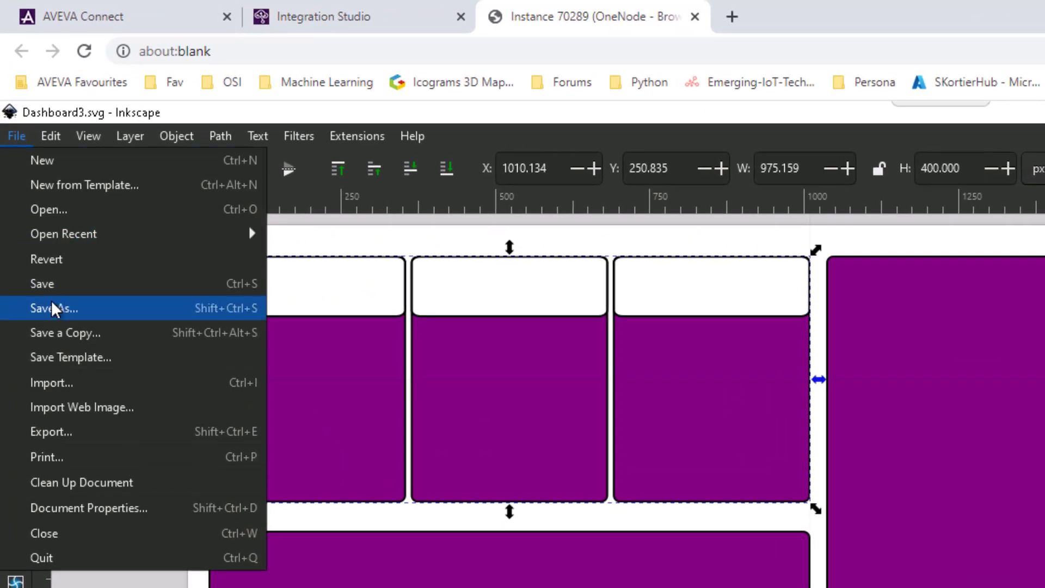
click(53, 308)
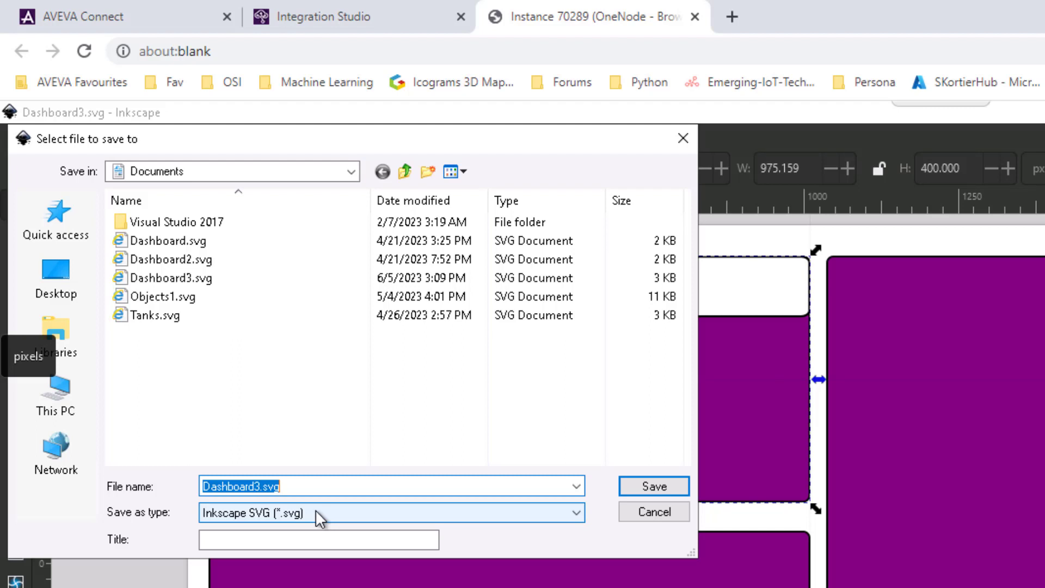
mouse_move(339, 525)
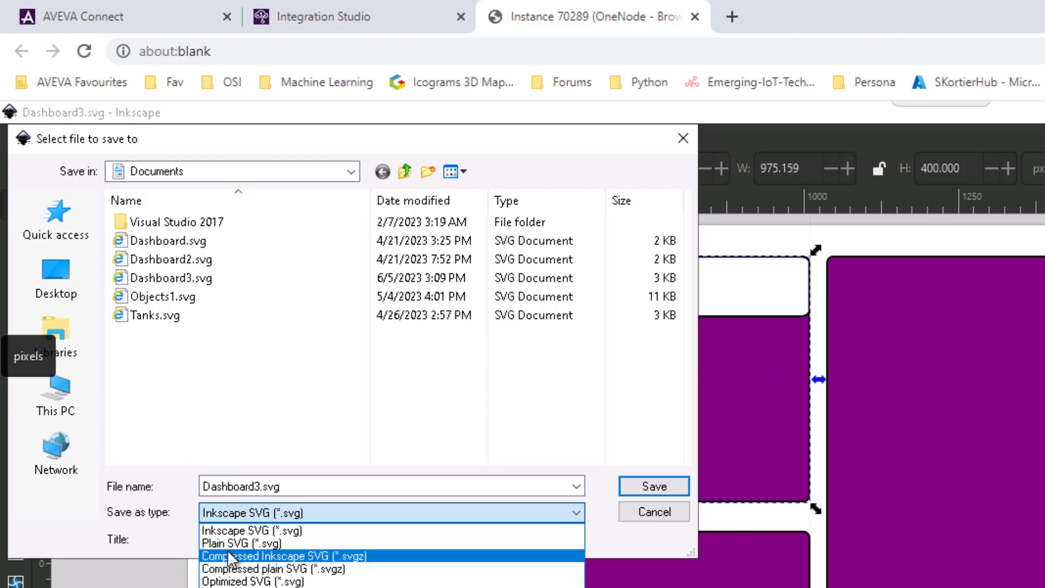
mouse_move(239, 543)
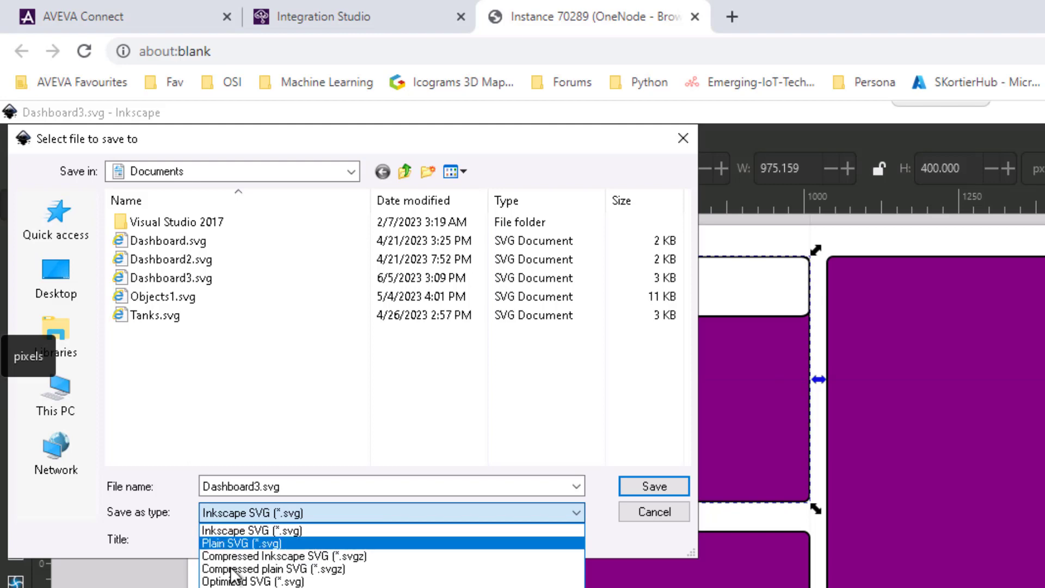
mouse_move(237, 581)
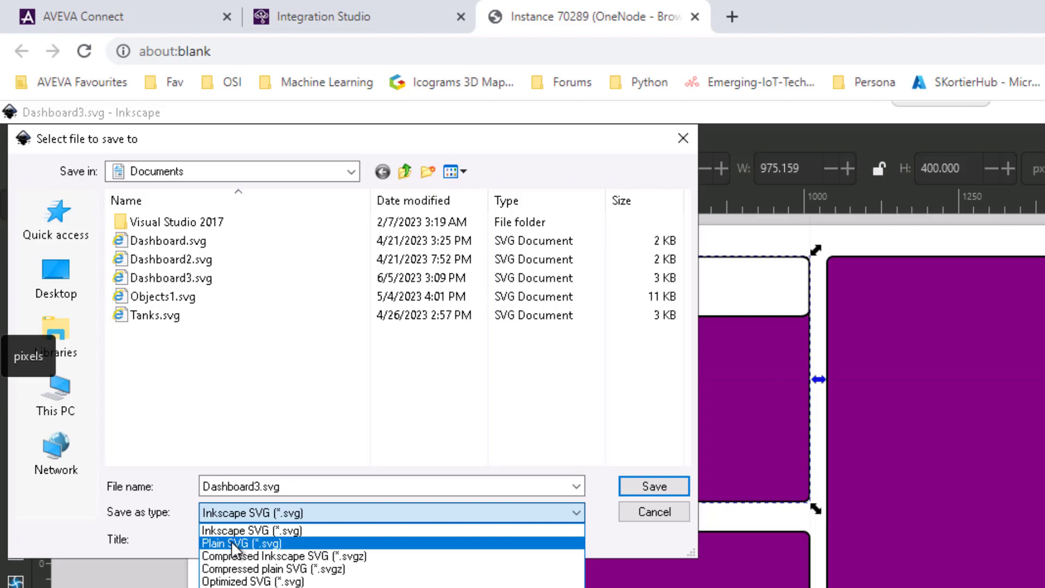
click(241, 542)
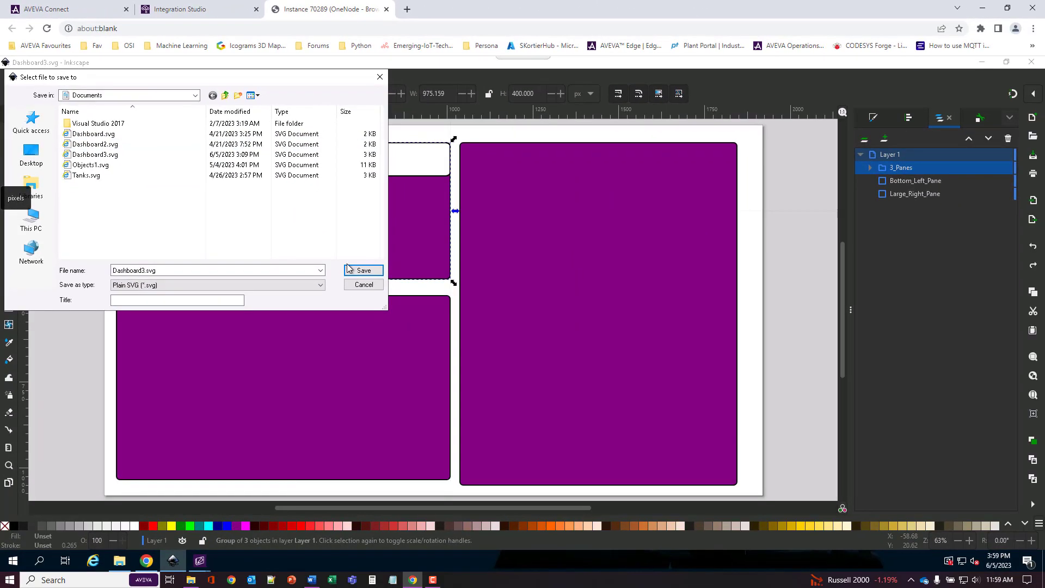
click(363, 270)
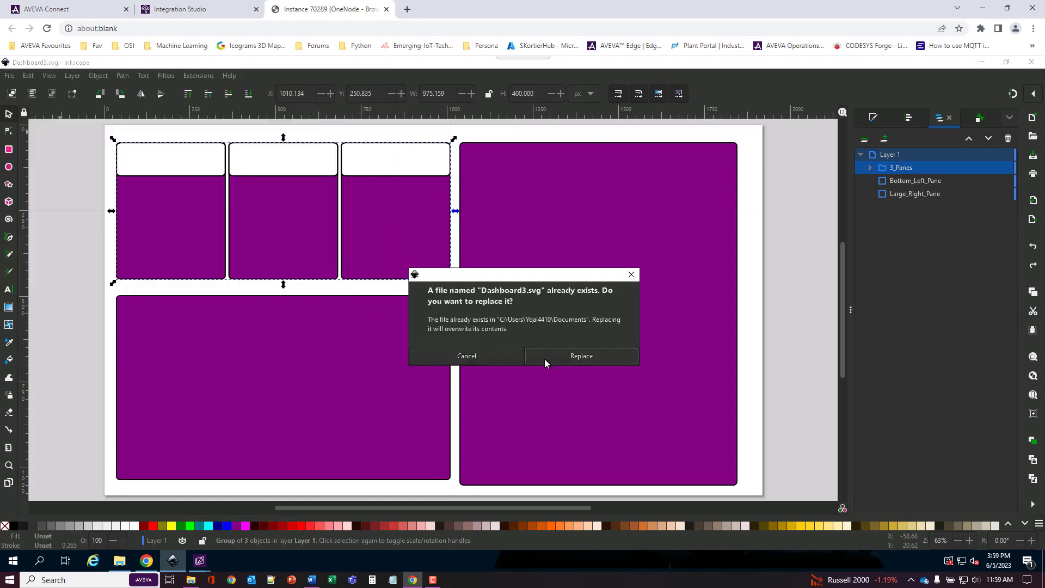
click(580, 355)
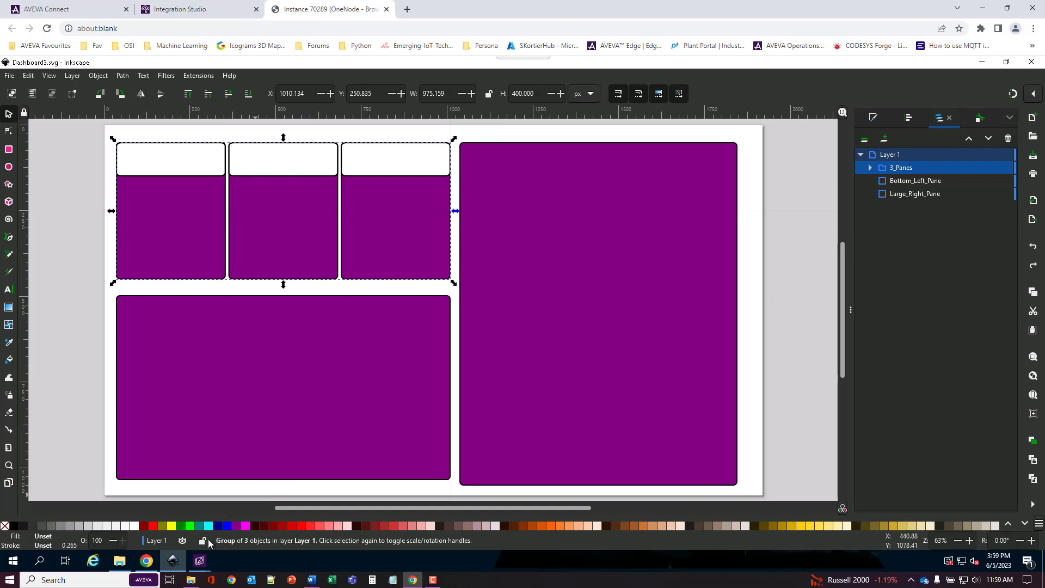
mouse_move(198, 559)
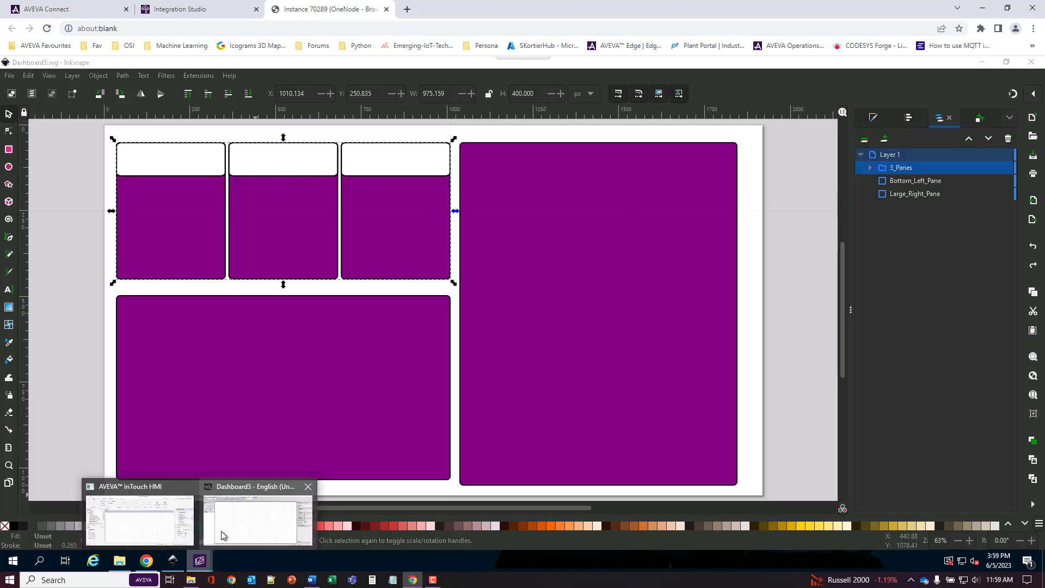
Switch to the AVEVA editor's empty Dashboard3 graphic and bring up, then dismiss, the SVG import dialog.
click(257, 517)
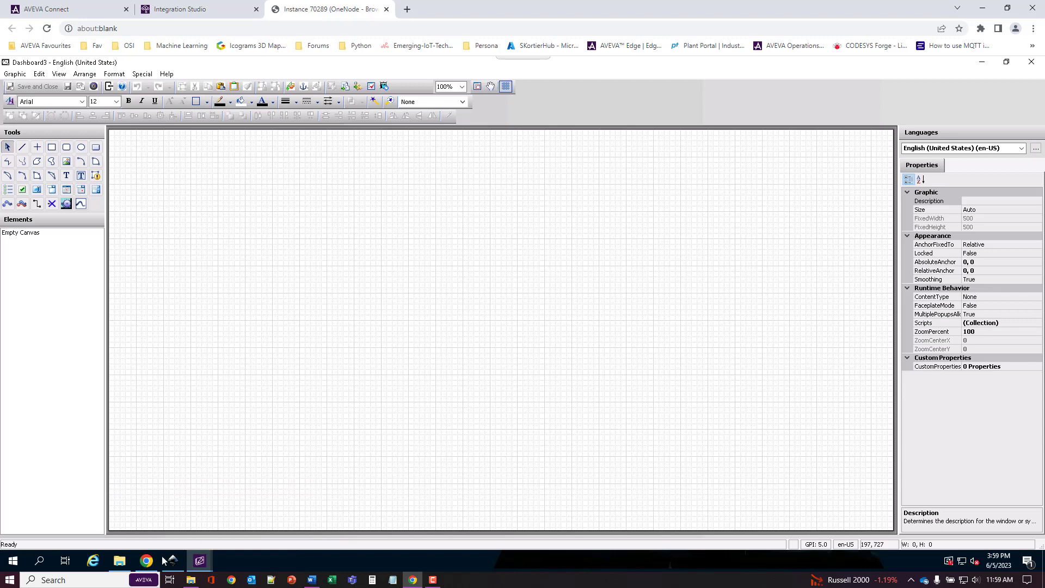
mouse_move(120, 560)
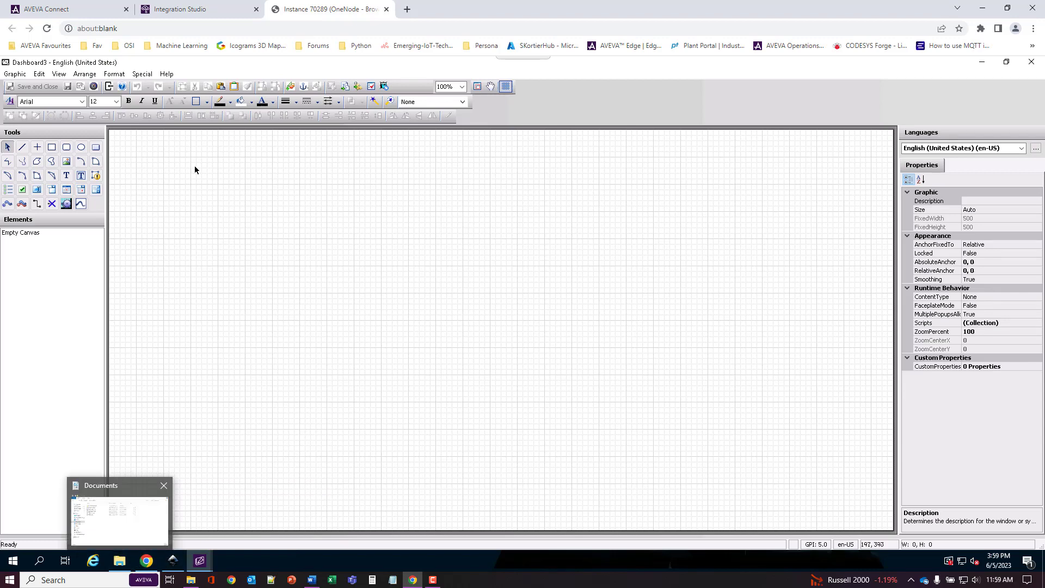
mouse_move(109, 87)
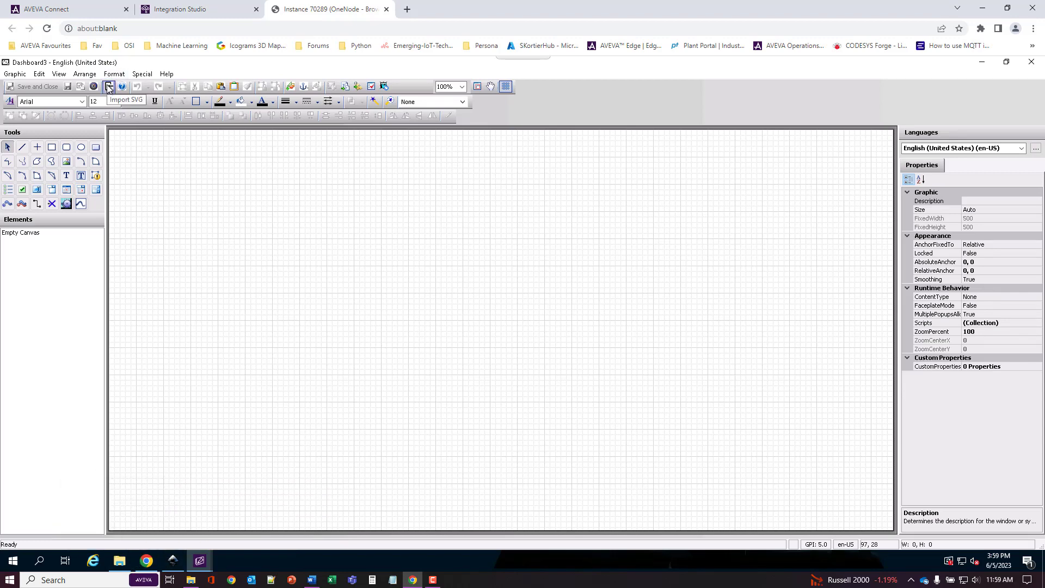
click(109, 86)
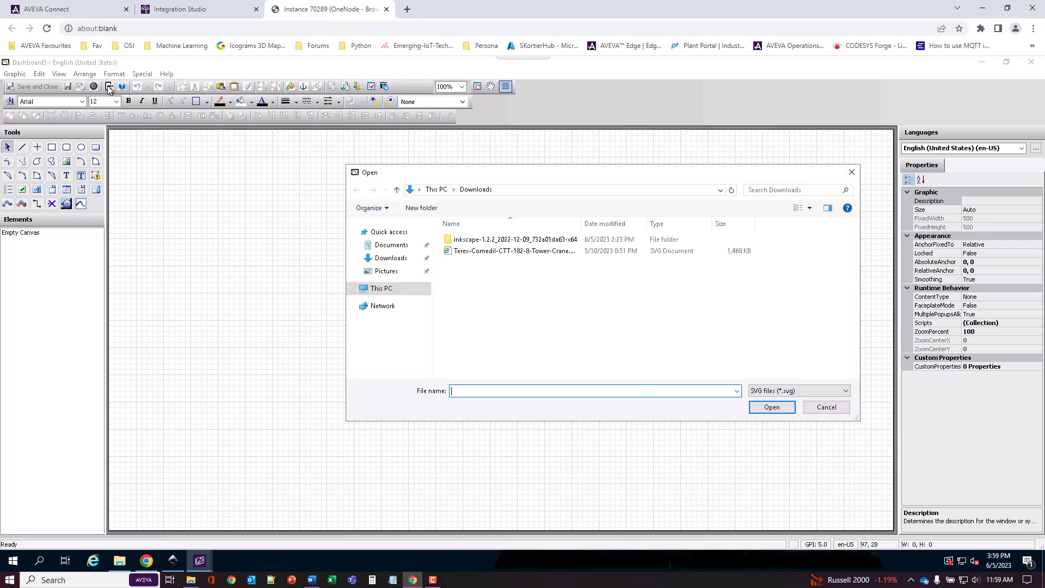
click(381, 288)
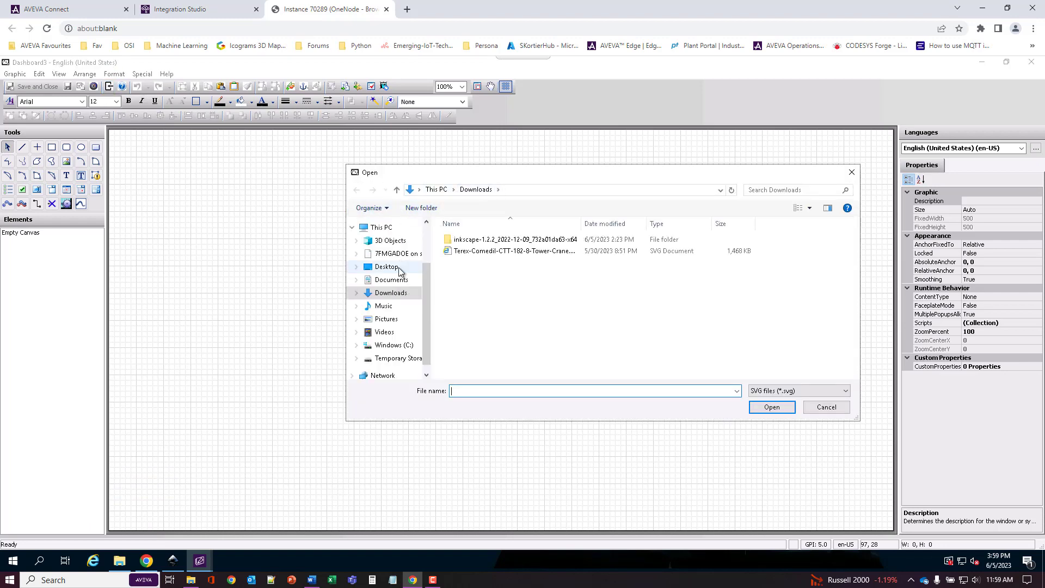
click(391, 280)
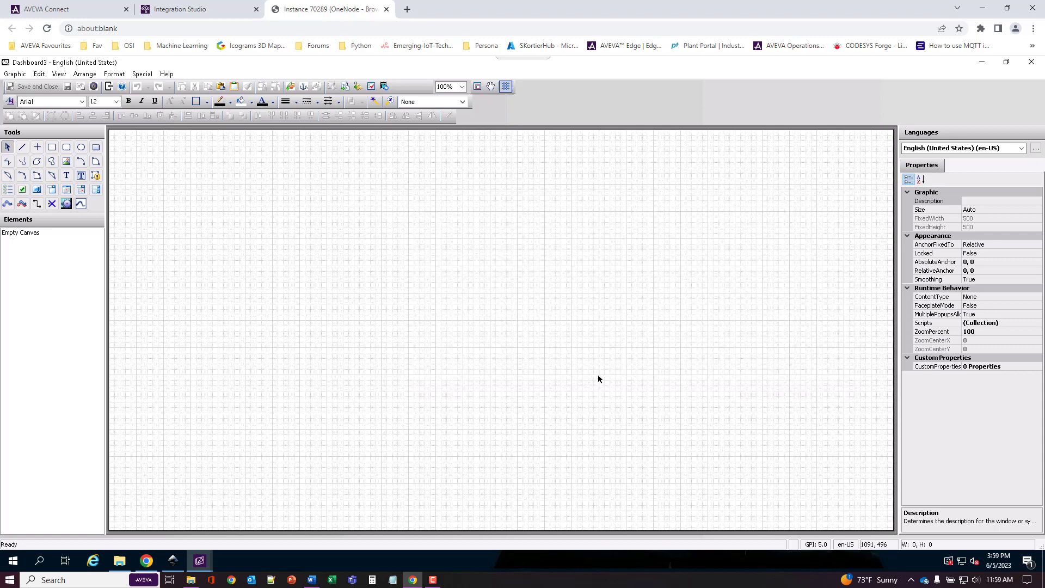
mouse_move(442, 334)
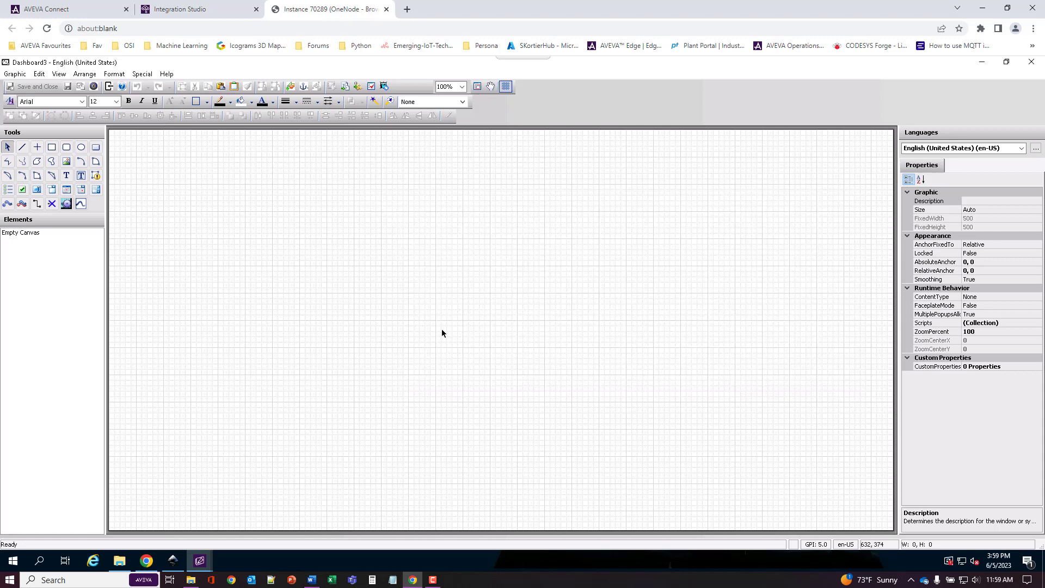
mouse_move(247, 487)
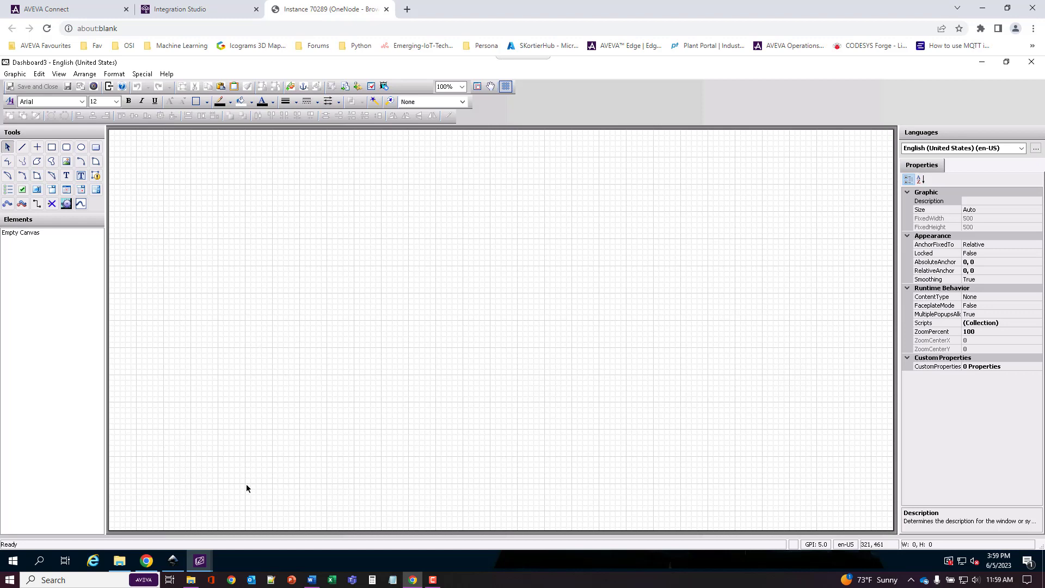
Import Dashboard3.svg from the Documents folder onto the Dashboard3 canvas.
click(120, 560)
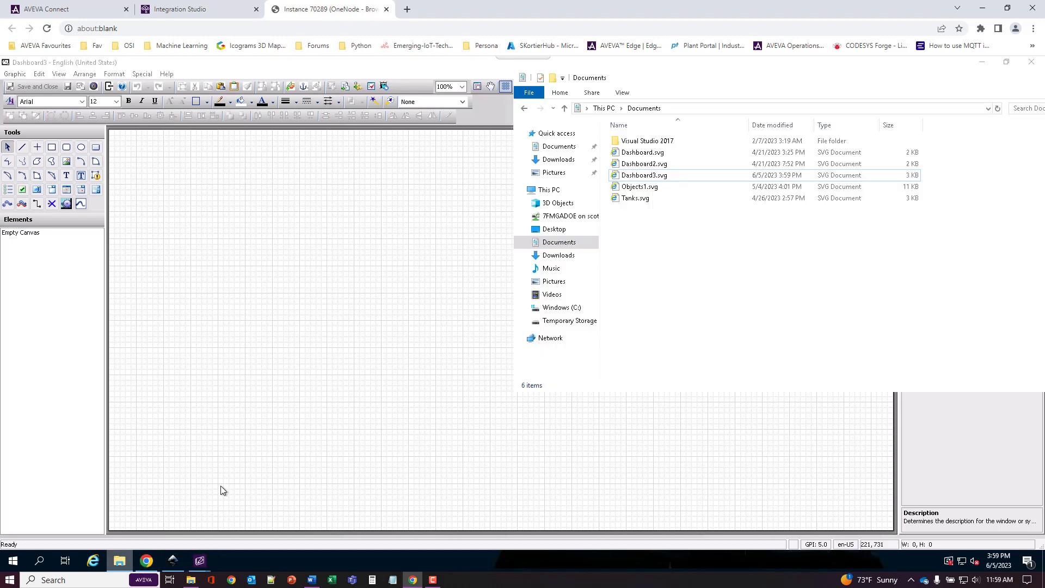
click(644, 174)
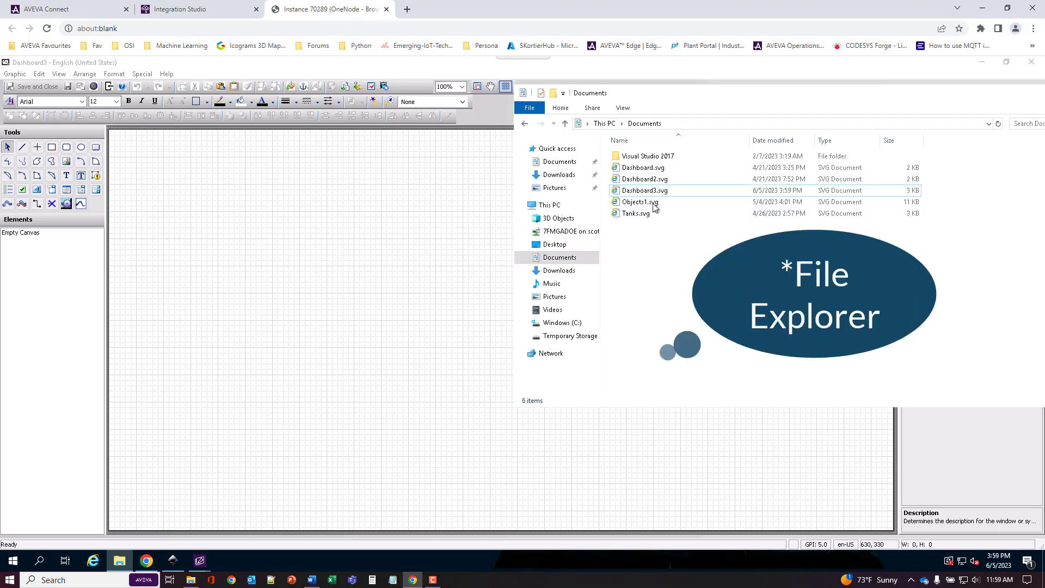
click(644, 189)
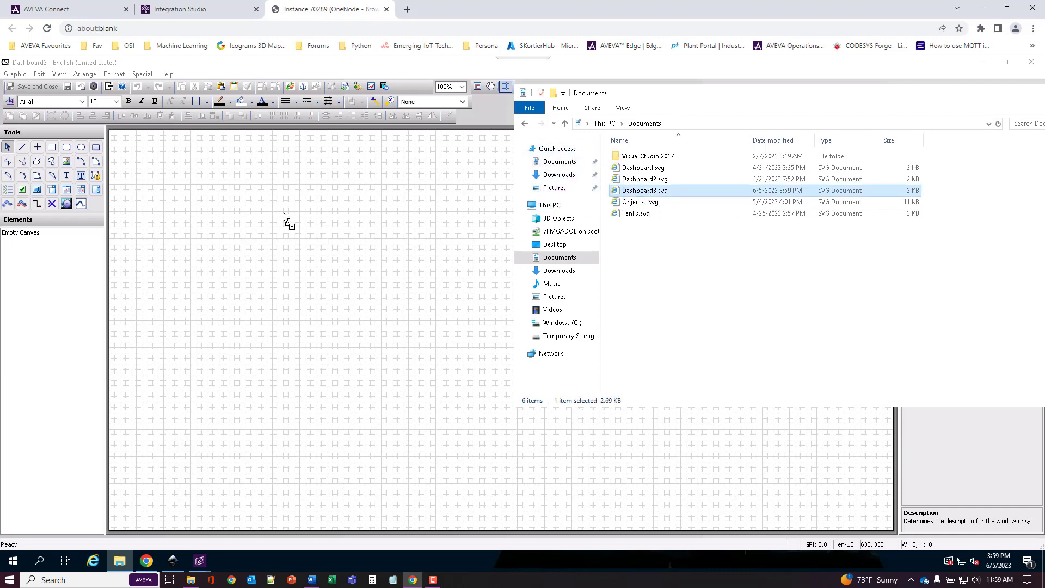
mouse_move(194, 189)
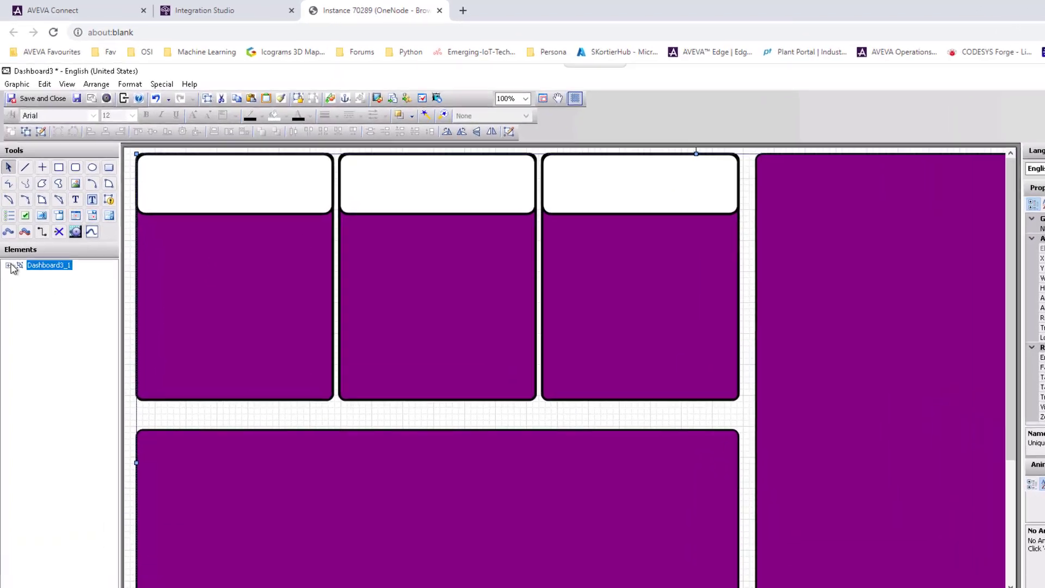
Expand Dashboard3_1 > layer1 > 3_Panes > Right_Pane to show the named pane elements.
click(8, 266)
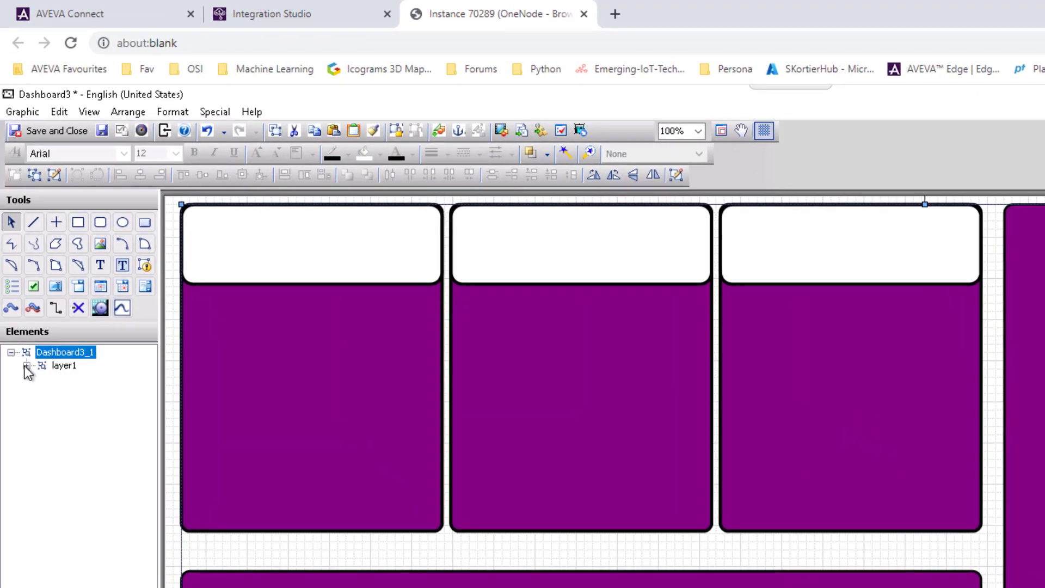
click(26, 365)
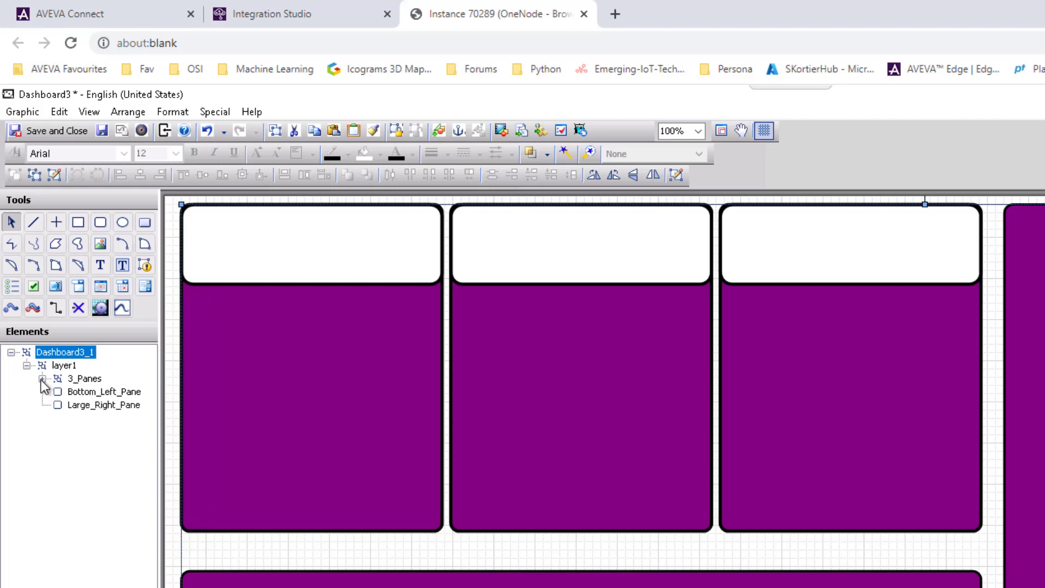
click(43, 379)
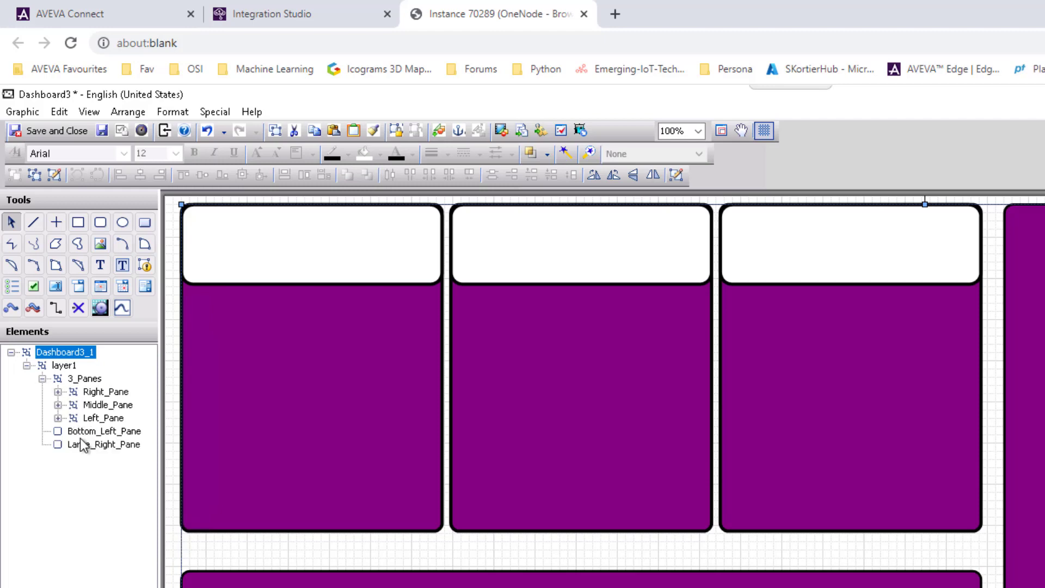
click(57, 392)
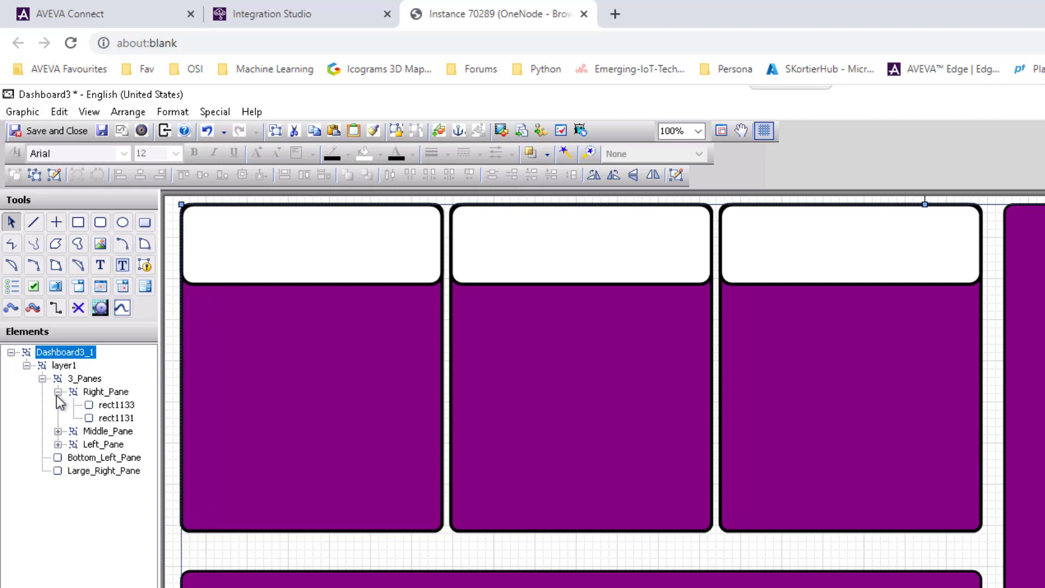
click(117, 405)
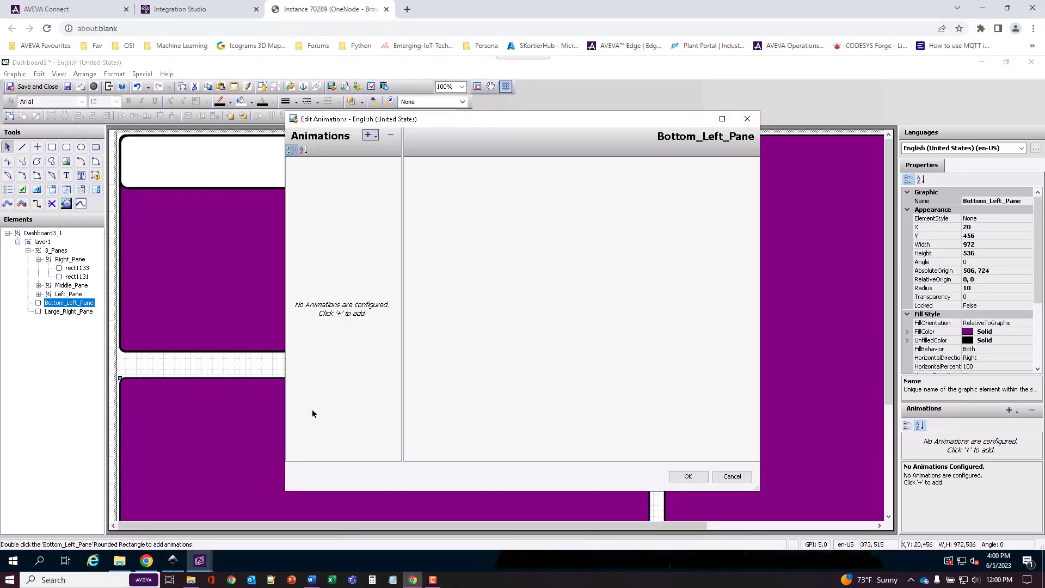
mouse_move(370, 135)
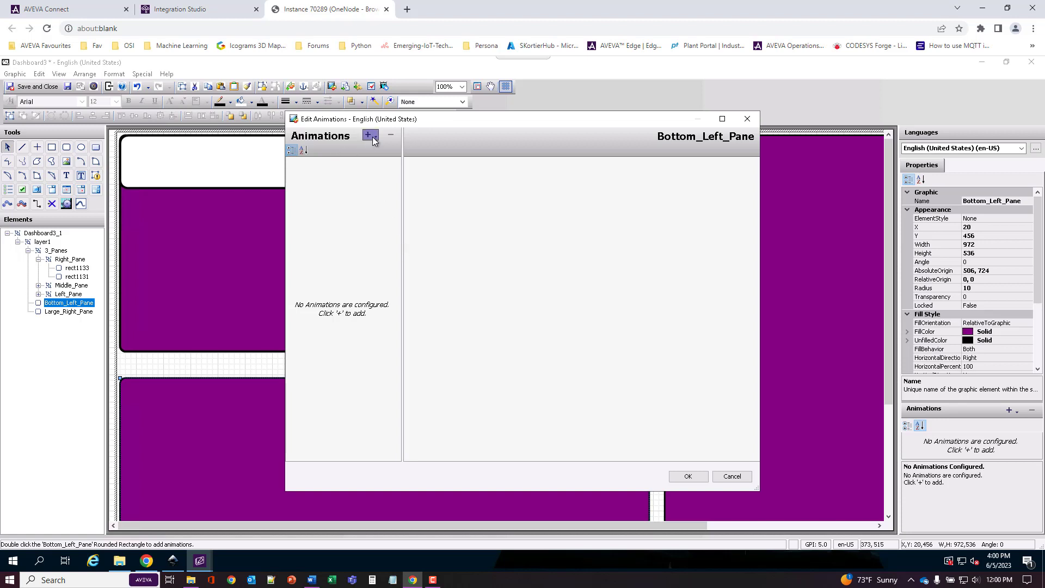
click(369, 135)
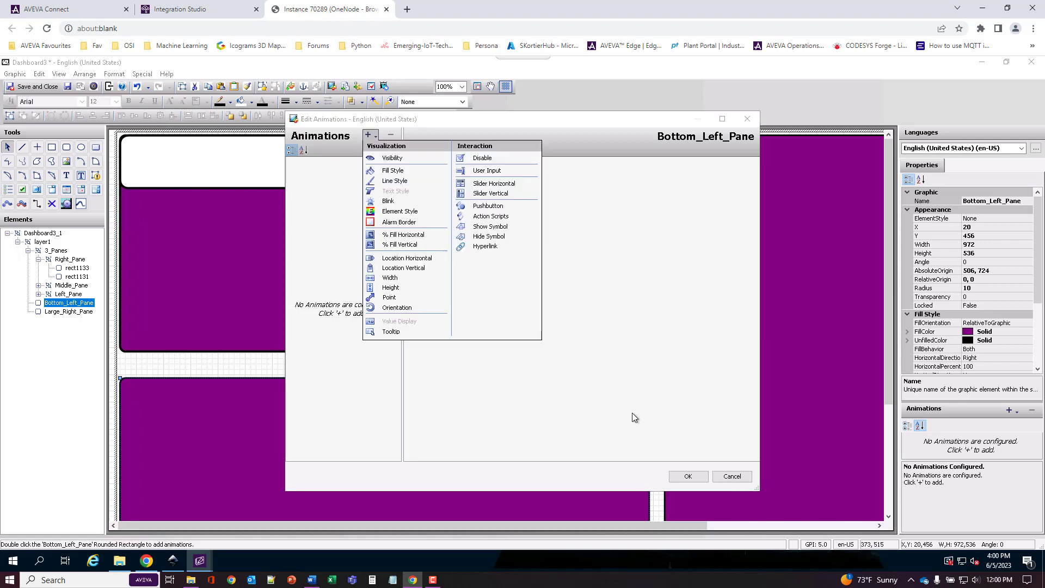
mouse_move(458, 223)
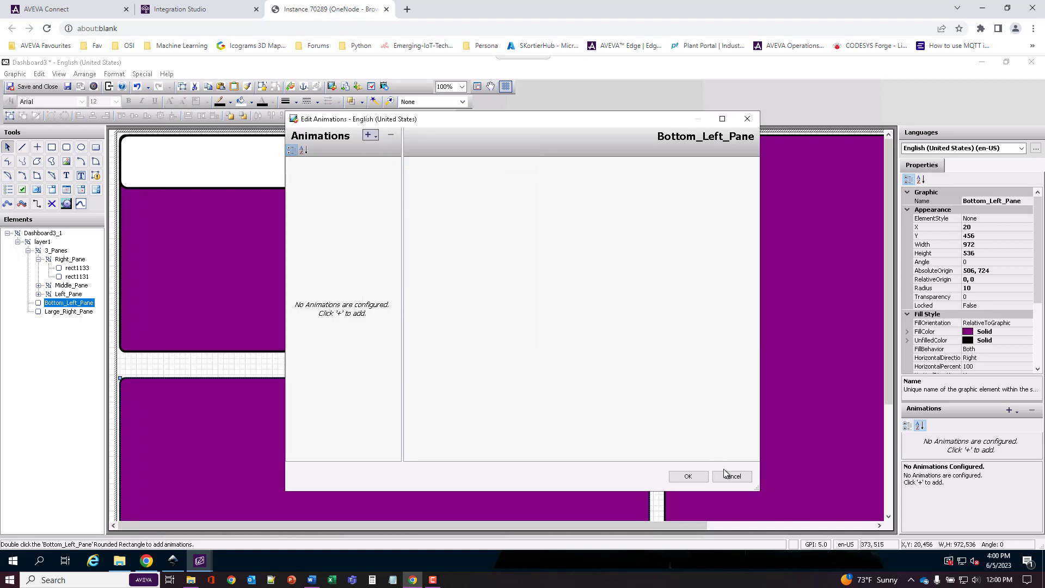
mouse_move(732, 477)
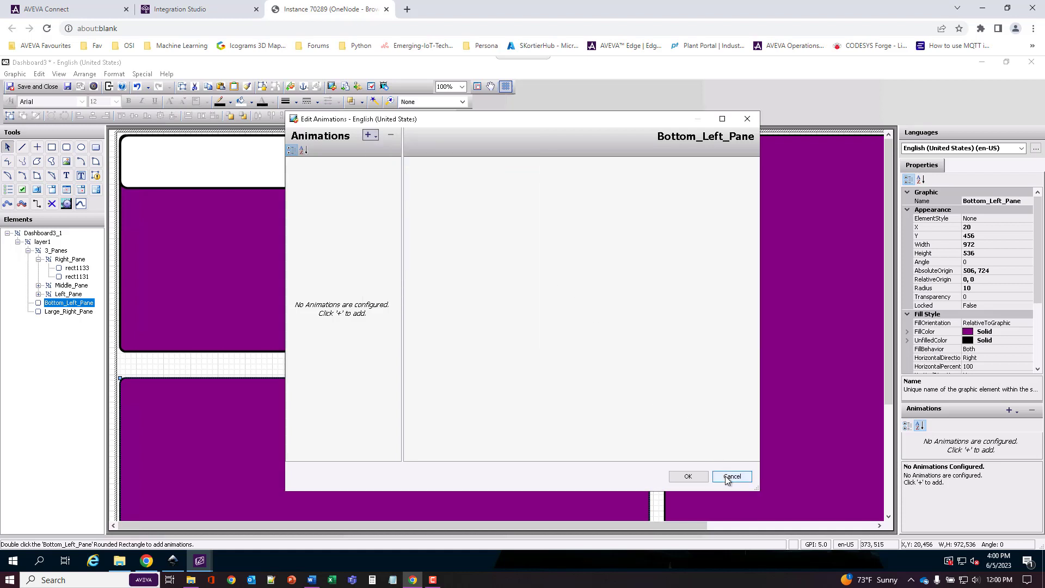
click(732, 476)
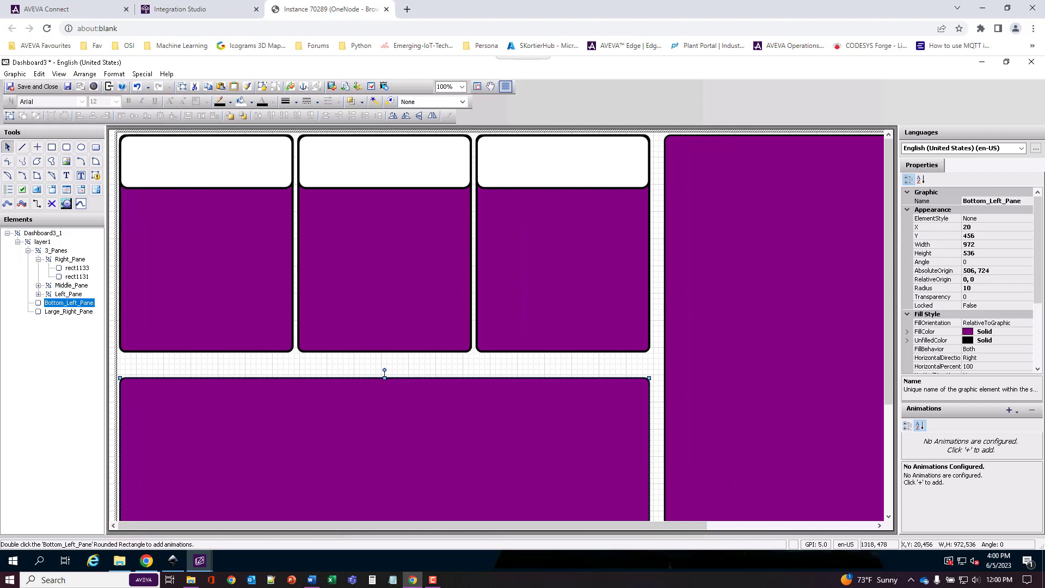
mouse_move(565, 378)
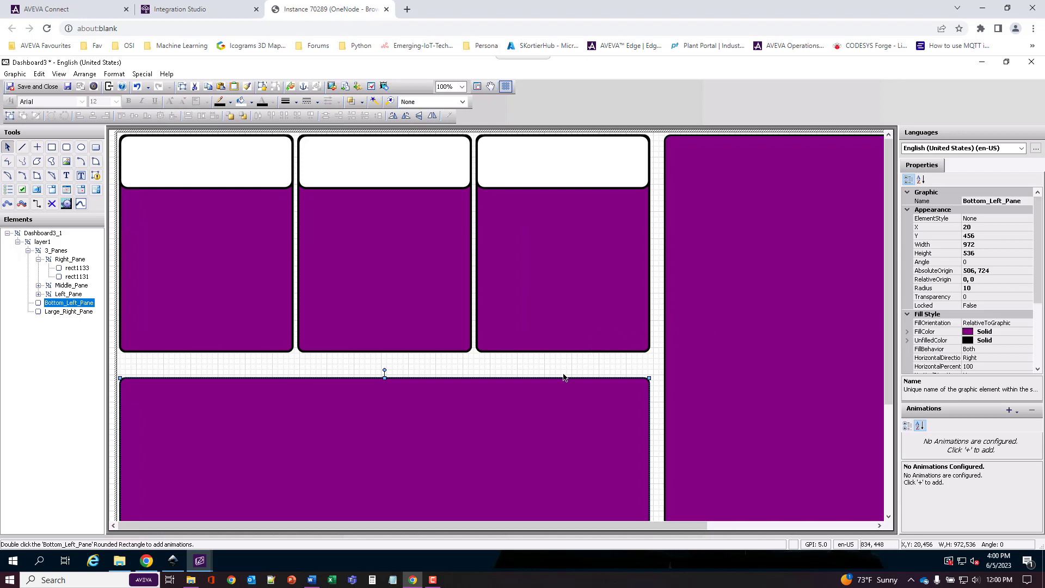
mouse_move(524, 367)
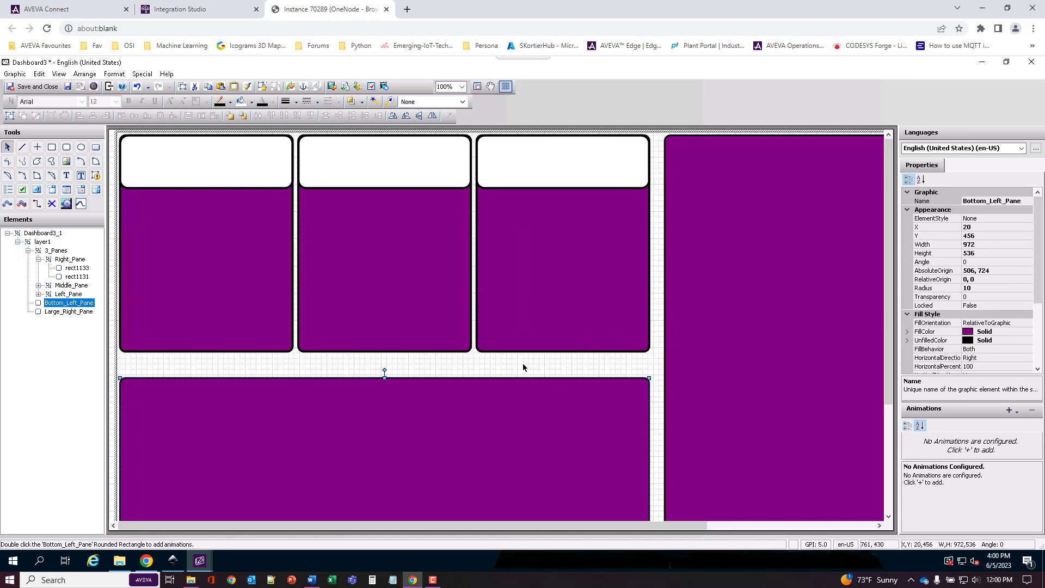
mouse_move(523, 366)
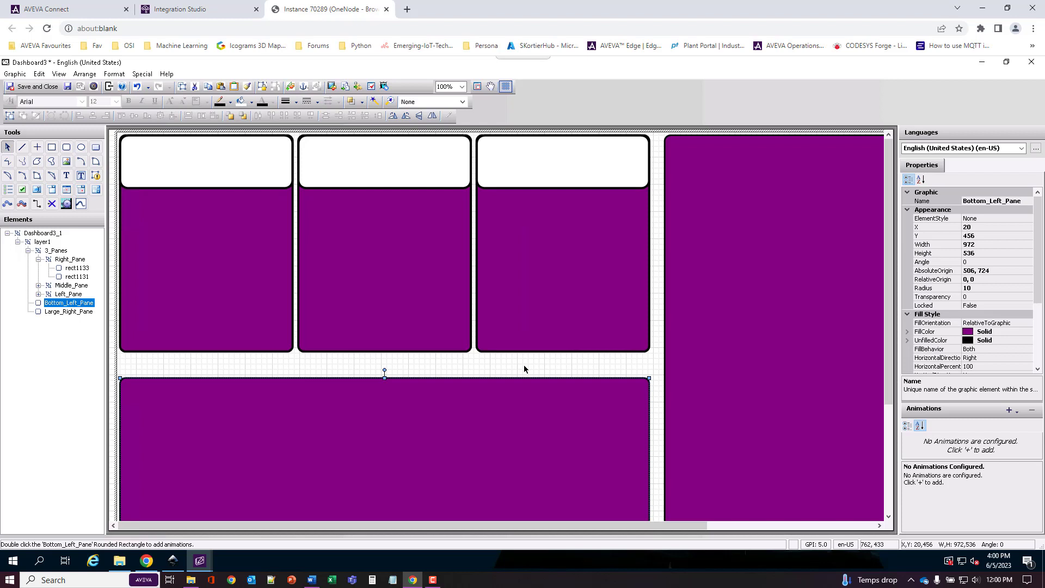
click(41, 242)
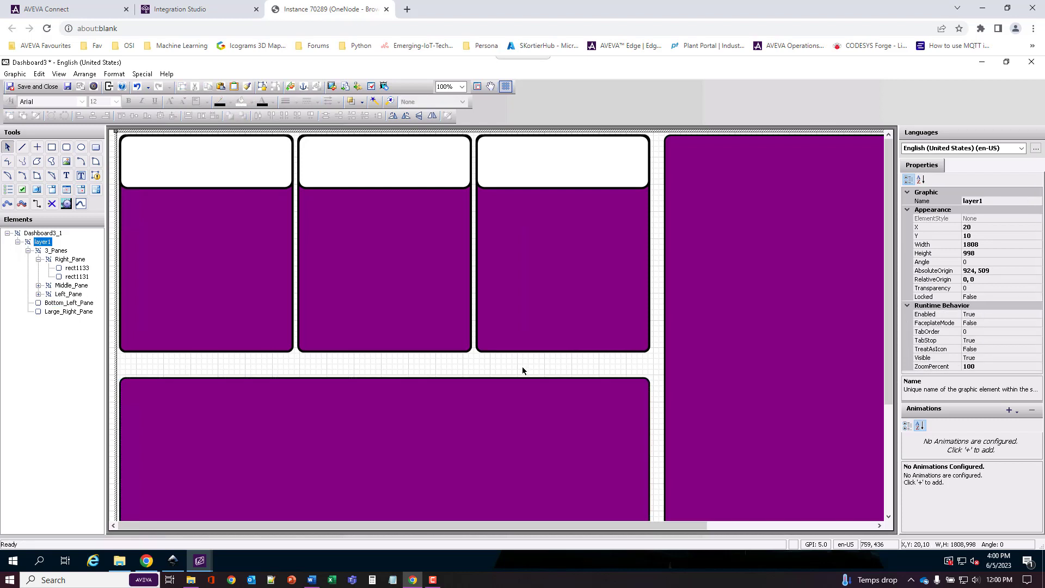
mouse_move(292, 379)
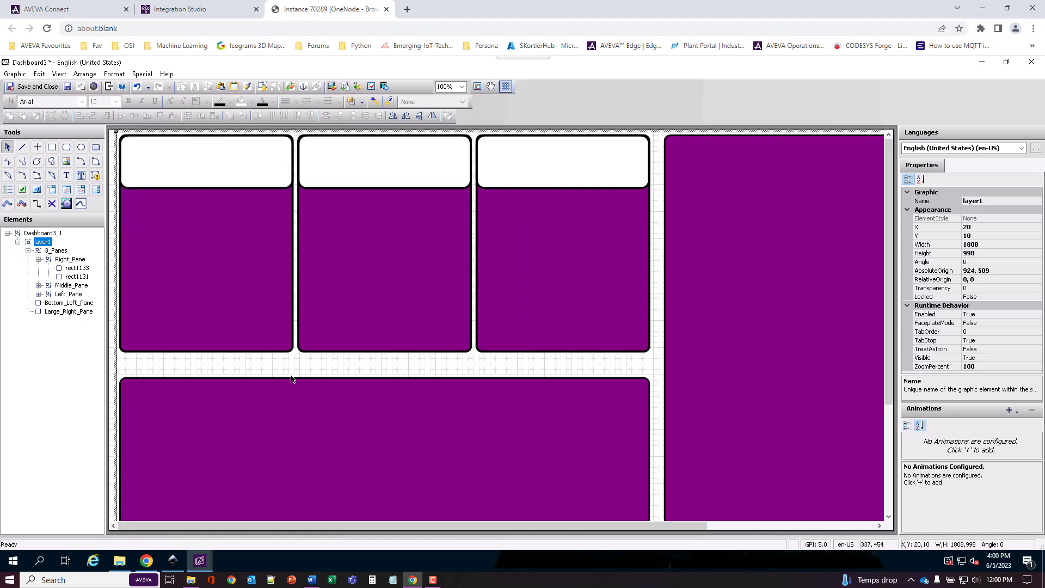
mouse_move(346, 337)
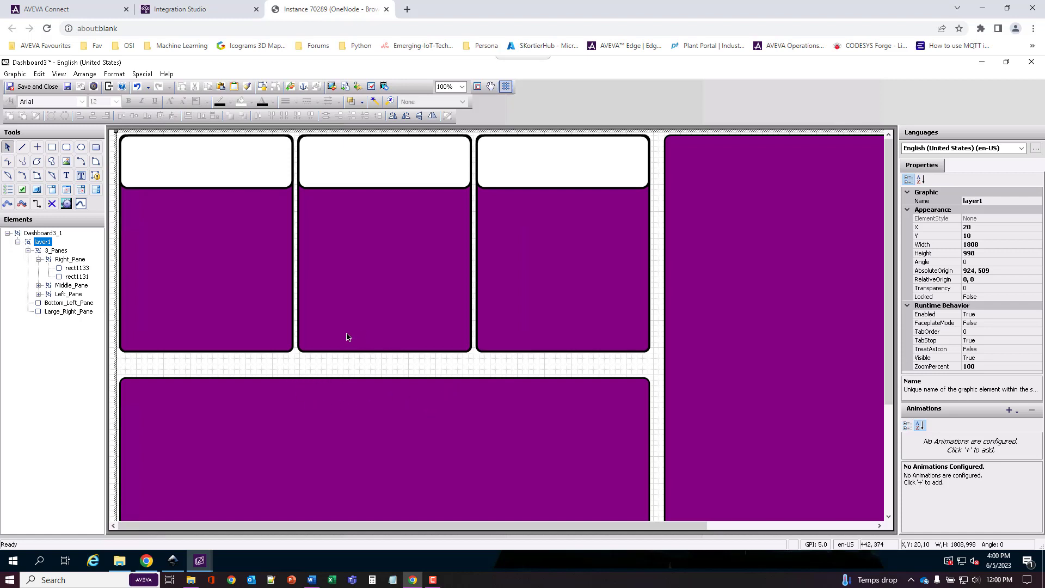
mouse_move(394, 445)
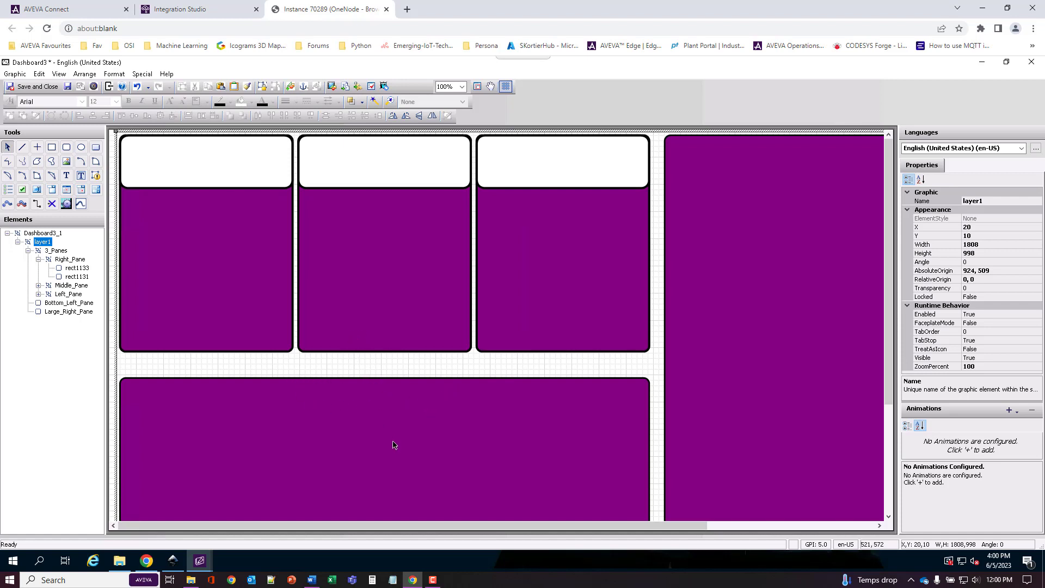
mouse_move(408, 439)
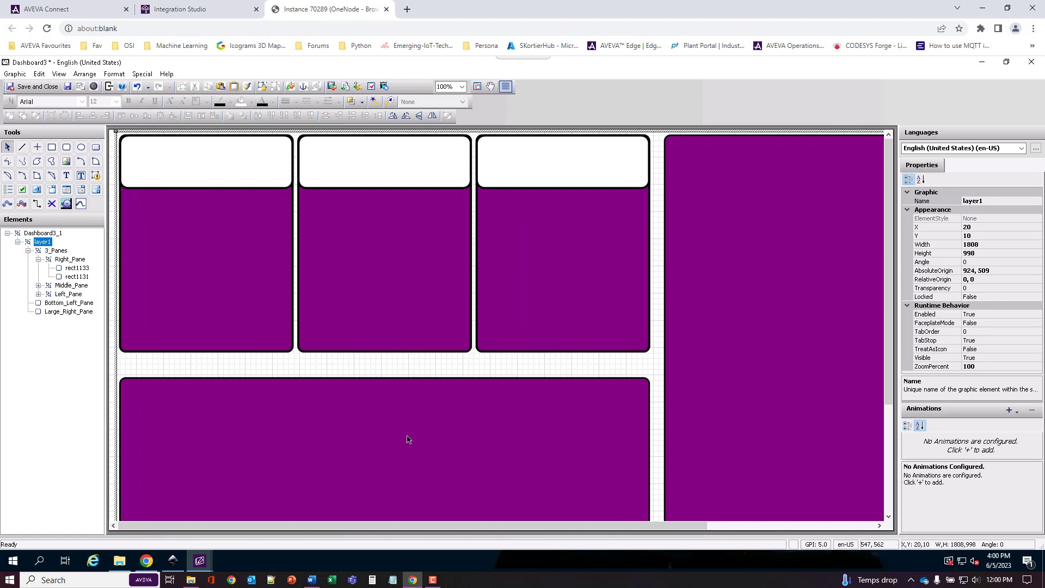
mouse_move(414, 370)
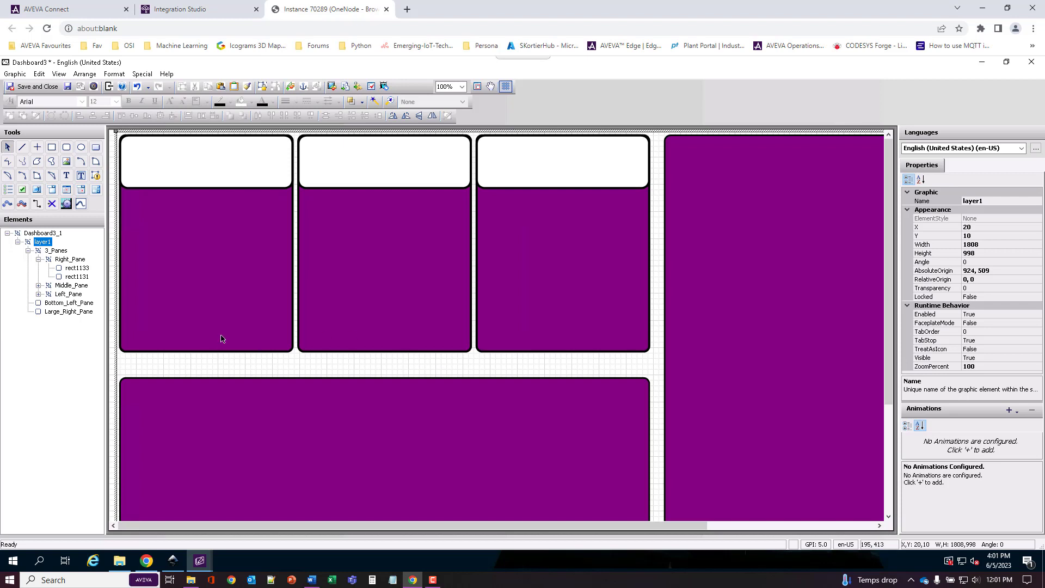
mouse_move(353, 333)
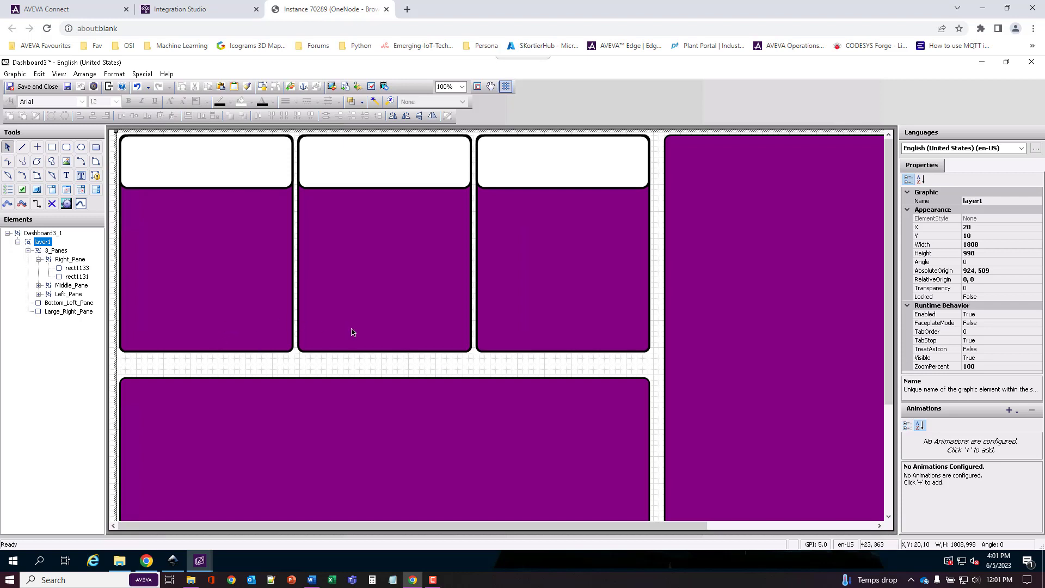
mouse_move(459, 371)
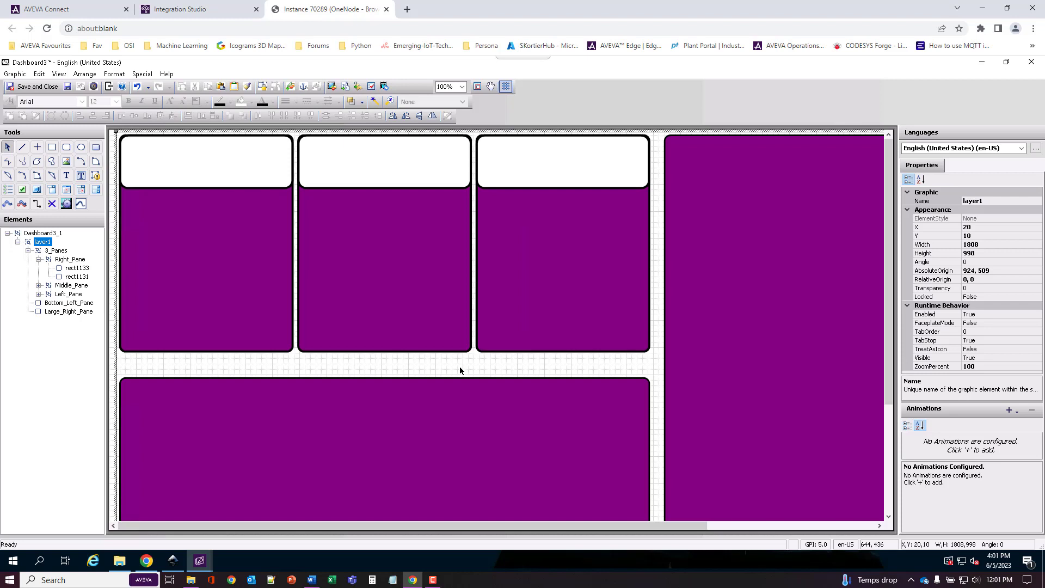
mouse_move(465, 369)
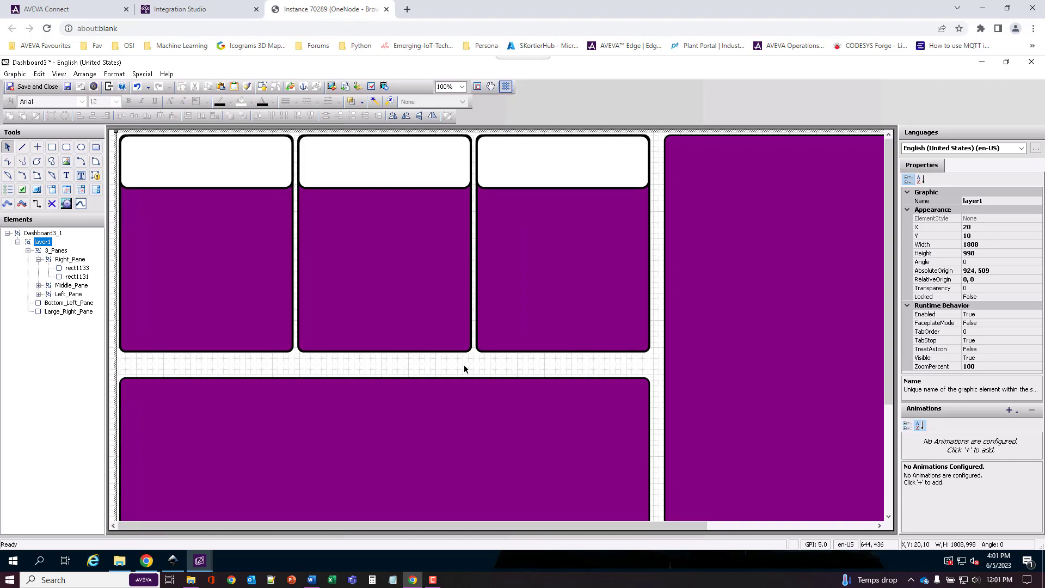